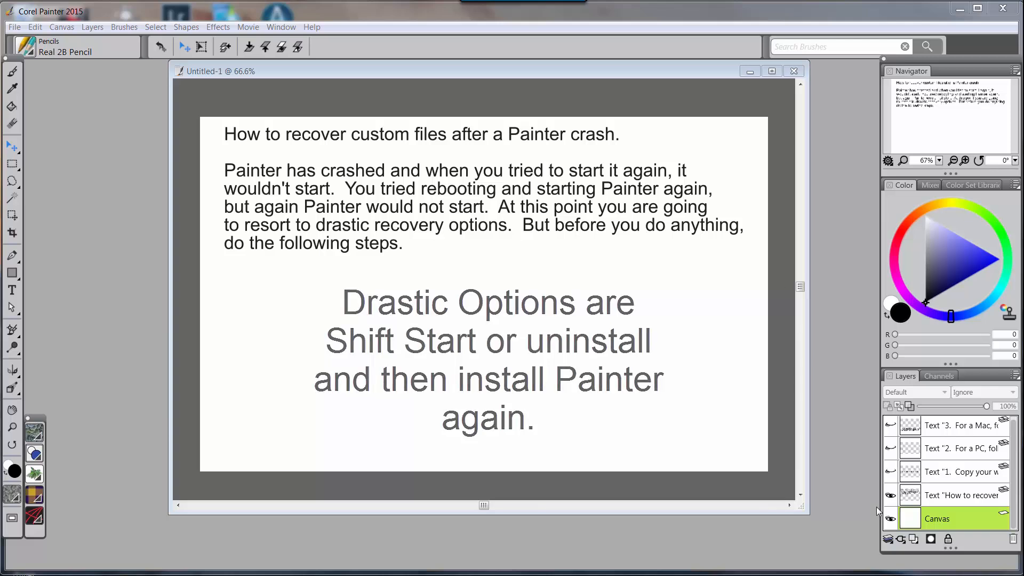
Make the 'Text 1. Copy your workspace' layer visible via its eye icon in the Layers panel.
{"action": "left_click", "coordinate": [889, 471]}
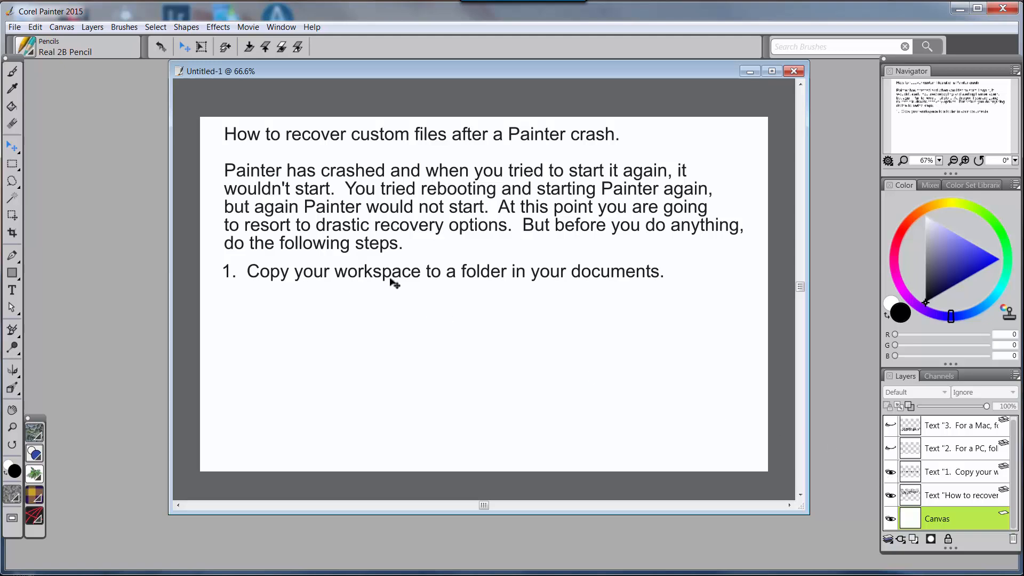
{"action": "mouse_move", "coordinate": [569, 289]}
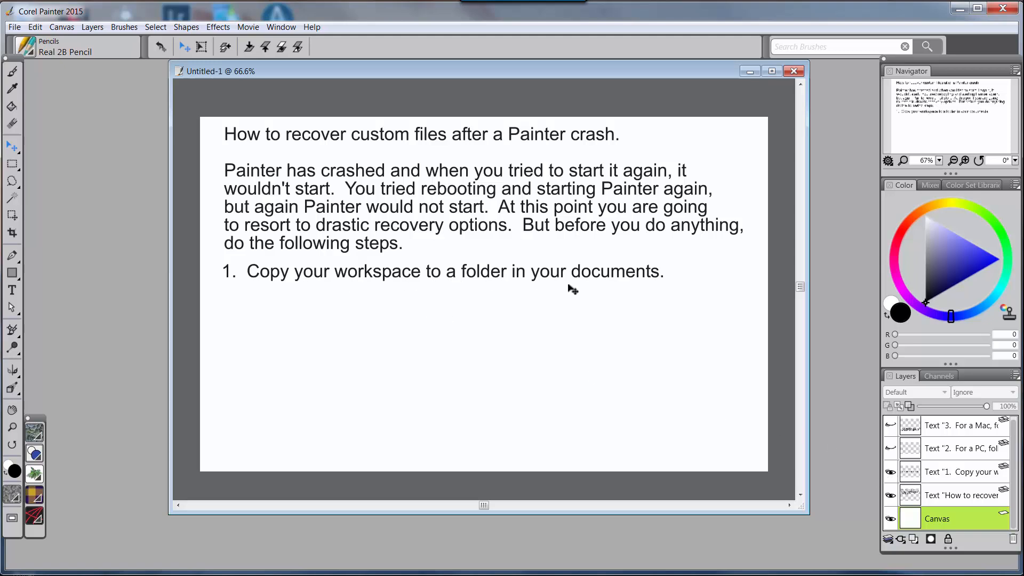
{"action": "mouse_move", "coordinate": [613, 291]}
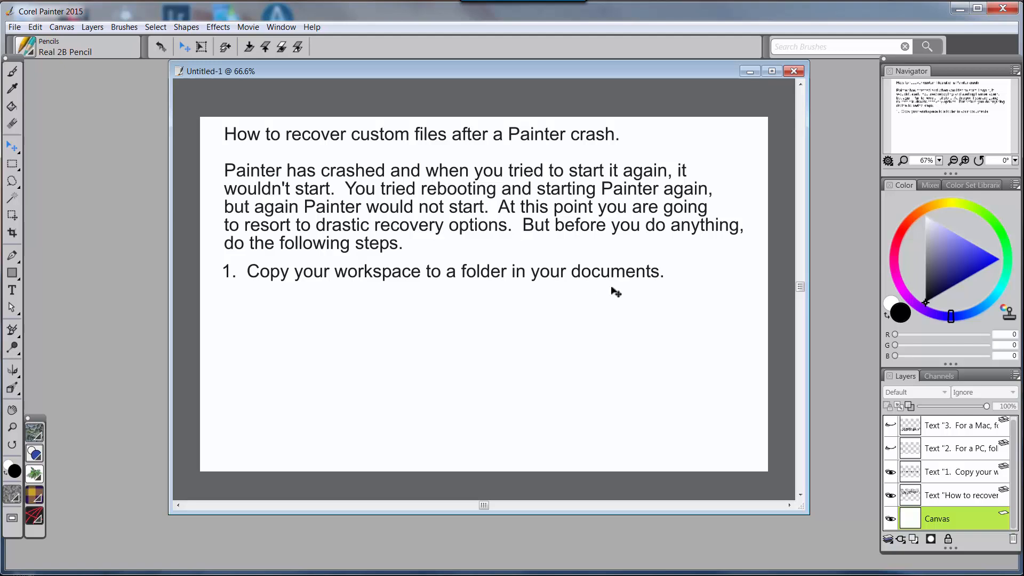
{"action": "mouse_move", "coordinate": [604, 292]}
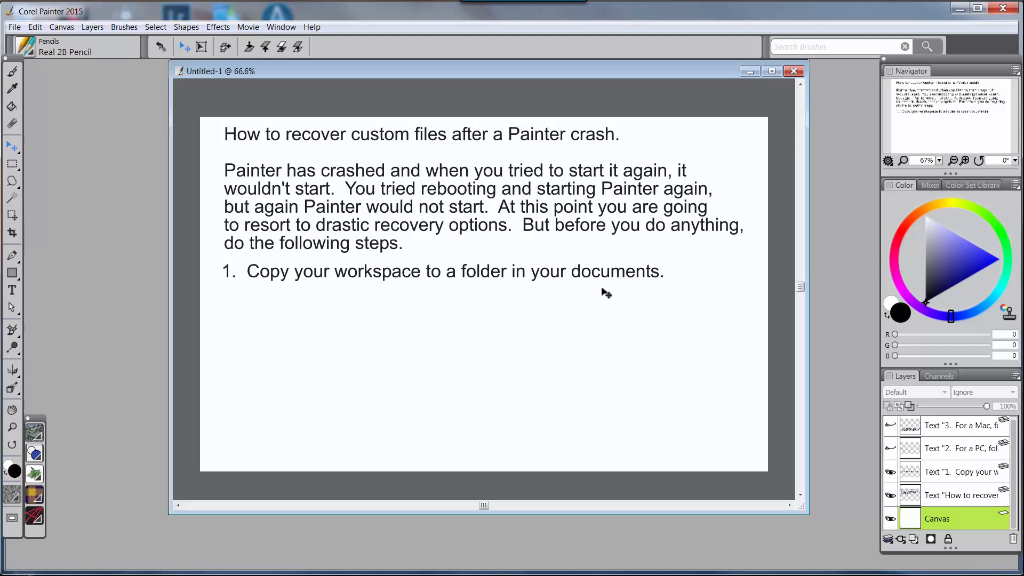
{"action": "mouse_move", "coordinate": [603, 291]}
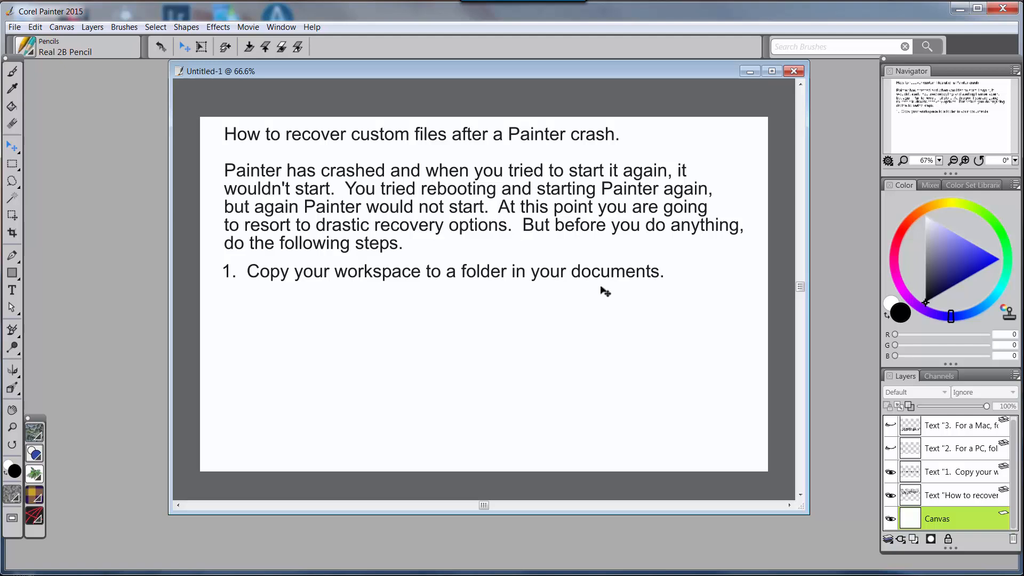
{"action": "mouse_move", "coordinate": [661, 351]}
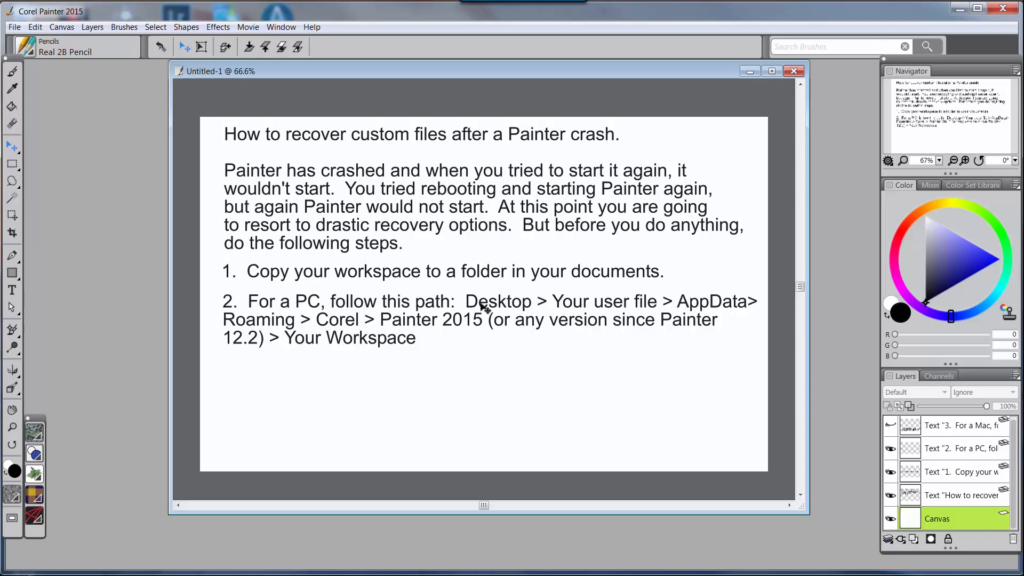
{"action": "mouse_move", "coordinate": [636, 305]}
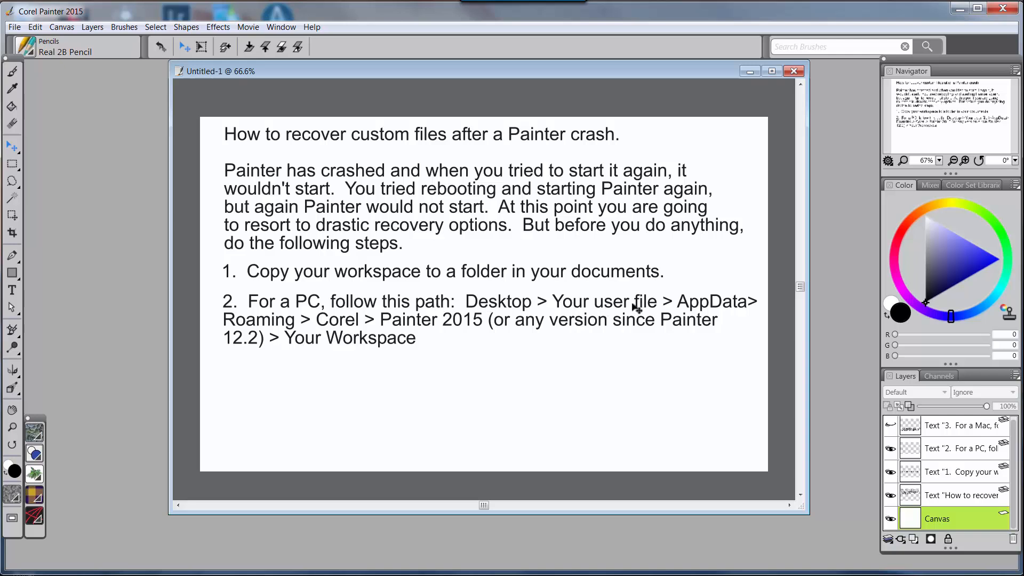
{"action": "mouse_move", "coordinate": [290, 336]}
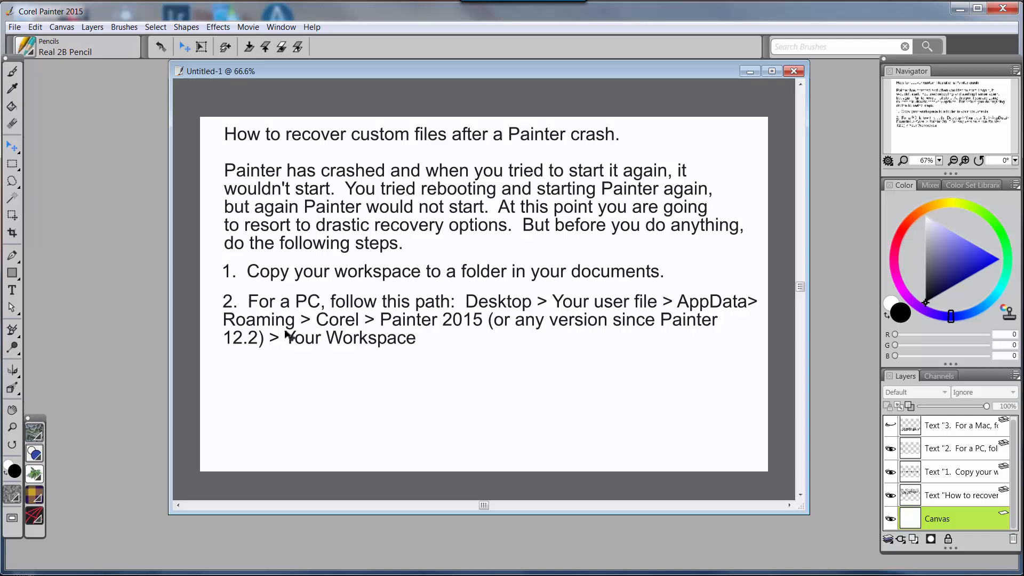
{"action": "mouse_move", "coordinate": [471, 329]}
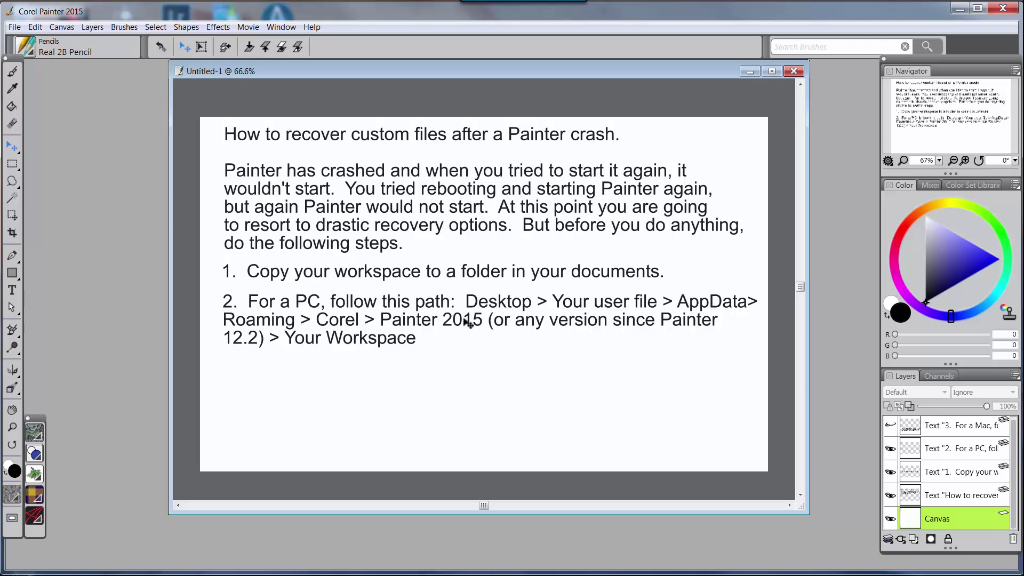
{"action": "mouse_move", "coordinate": [276, 442]}
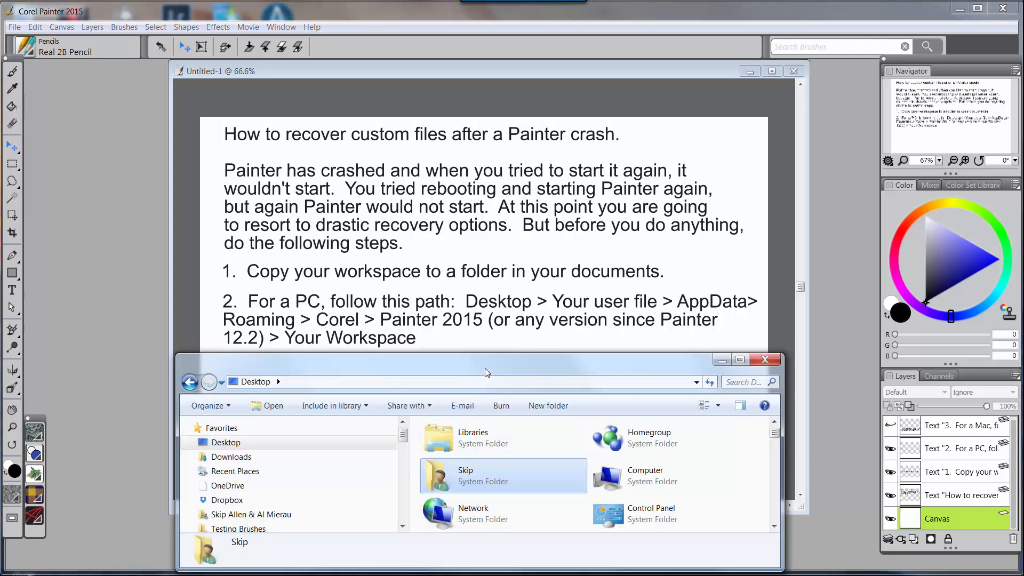
From the Desktop, browse into the user folder, then AppData > Roaming > Corel.
{"action": "left_click_drag", "start_coordinate": [486, 372], "coordinate": [493, 368]}
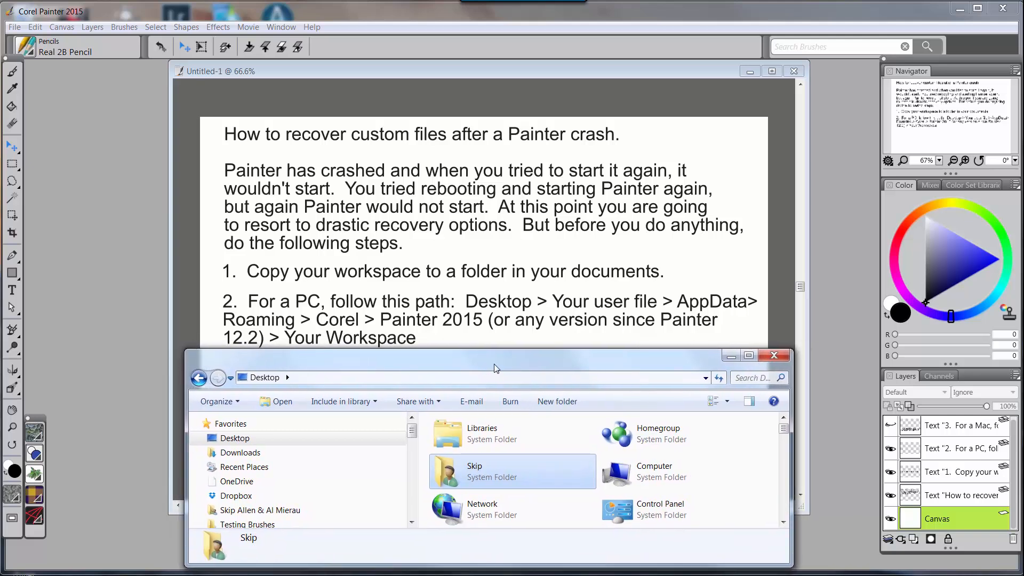
{"action": "left_click", "coordinate": [235, 437]}
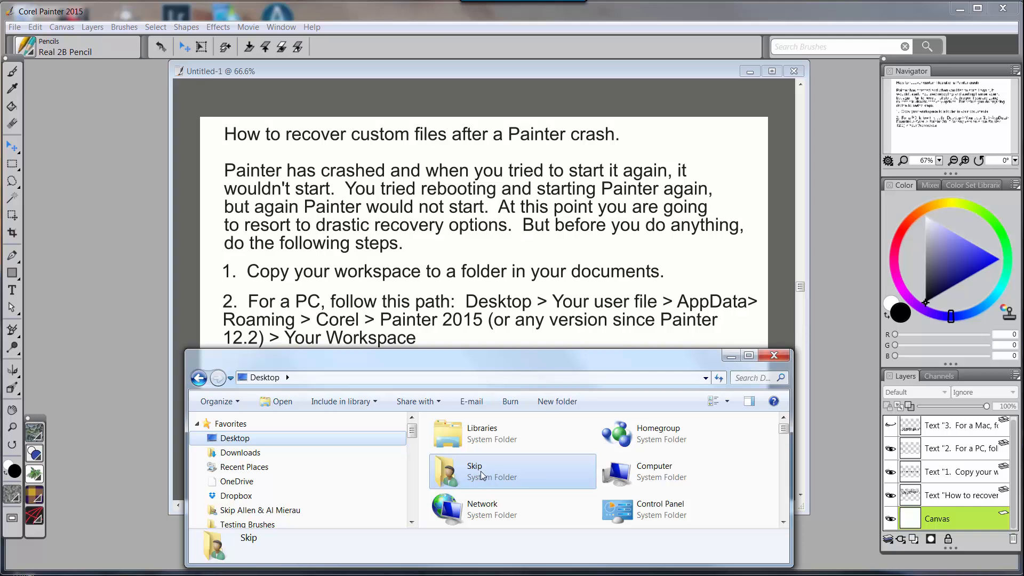
{"action": "mouse_move", "coordinate": [489, 474]}
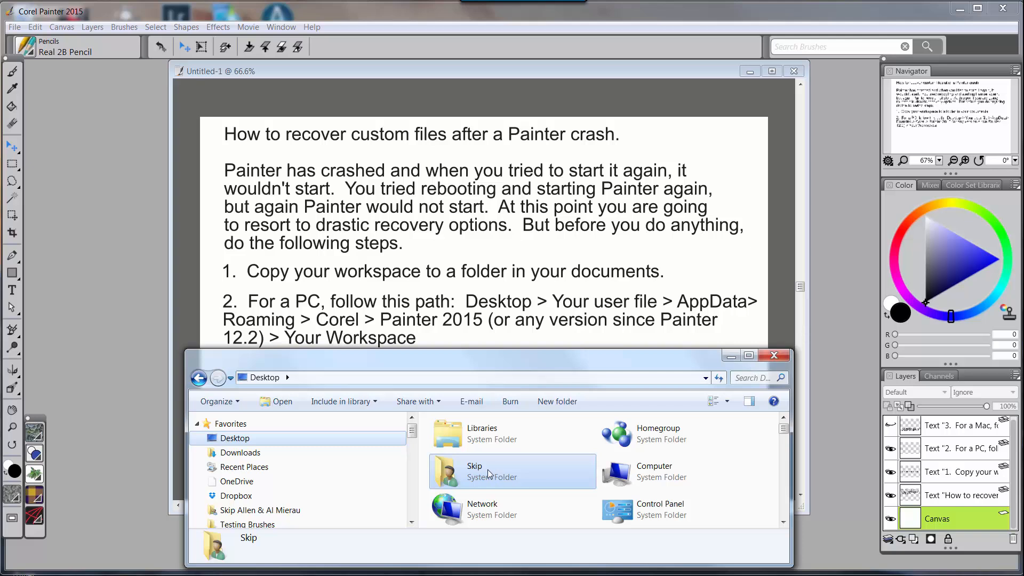
{"action": "double_click", "coordinate": [475, 471]}
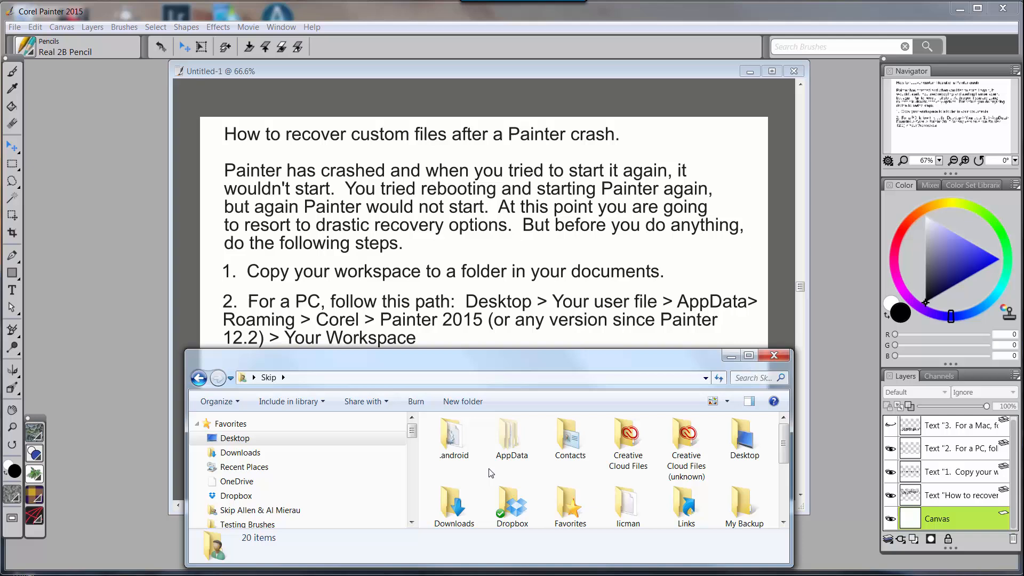
{"action": "mouse_move", "coordinate": [702, 315]}
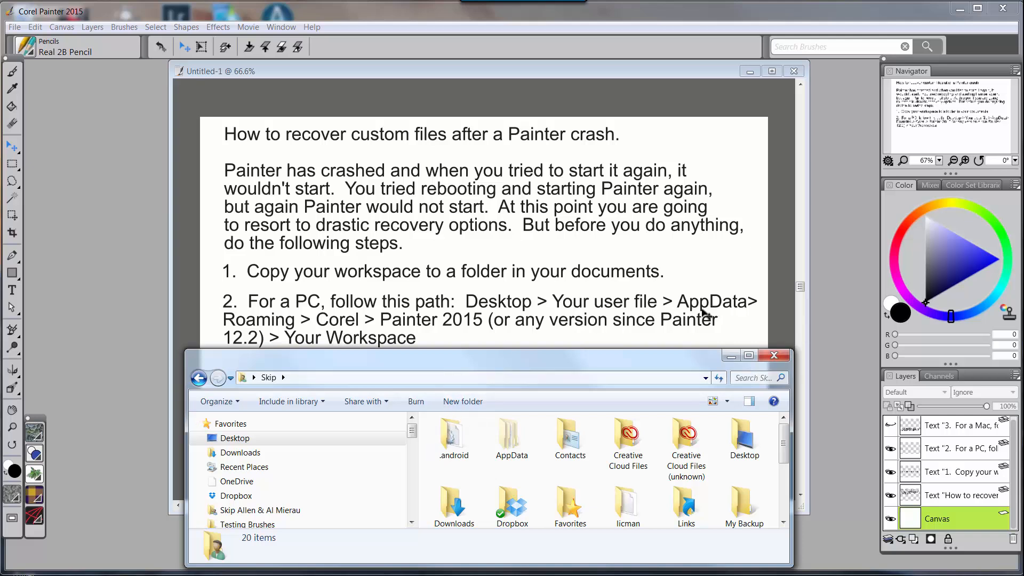
{"action": "double_click", "coordinate": [512, 438]}
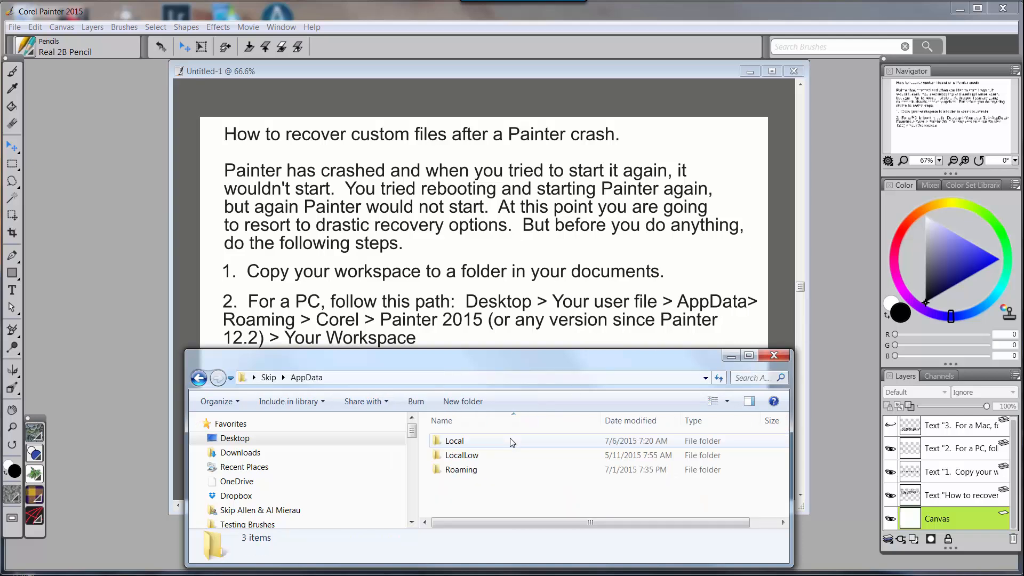
{"action": "double_click", "coordinate": [465, 469]}
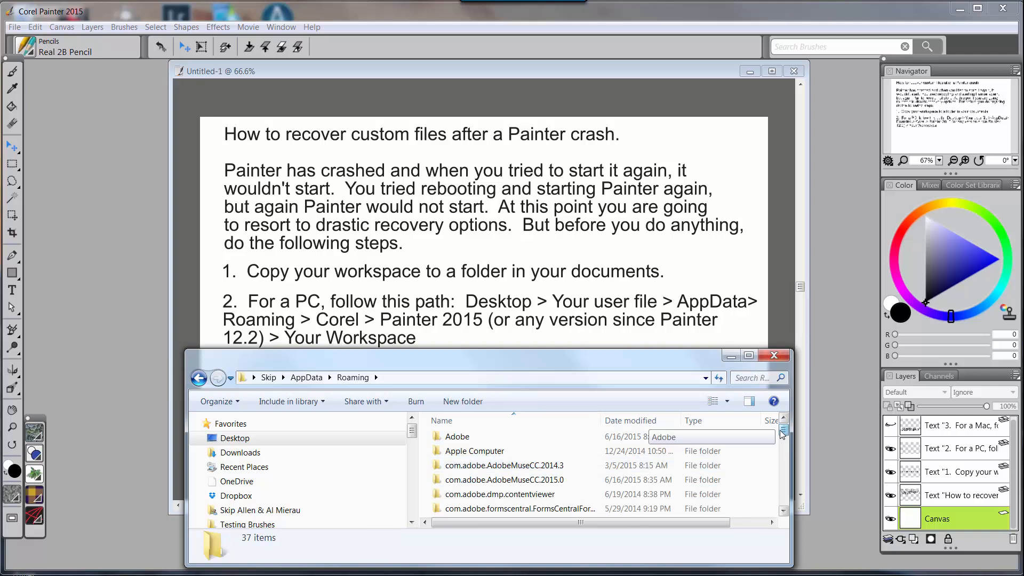
{"action": "scroll", "scroll_direction": "down", "scroll_amount": 3}
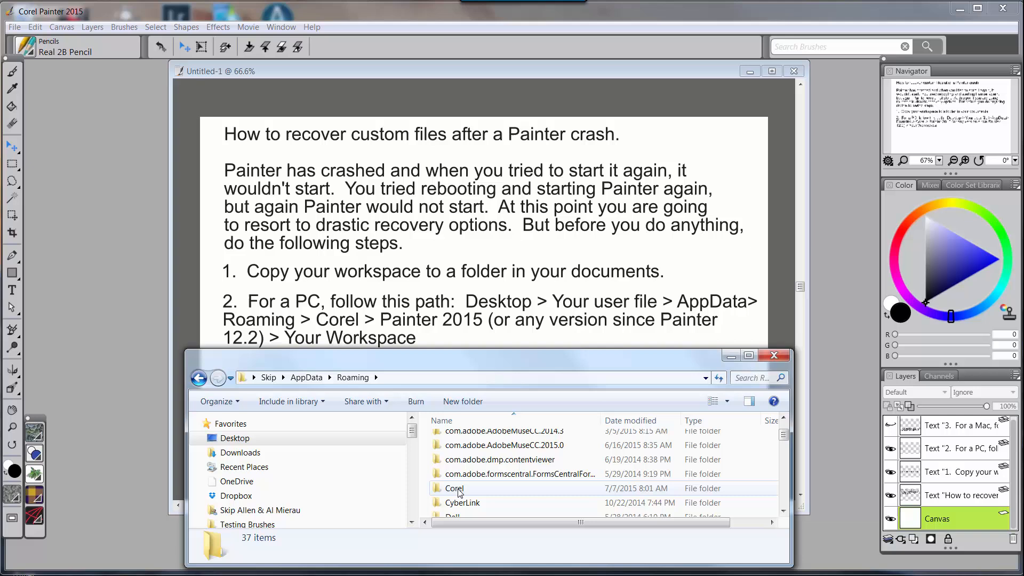
{"action": "double_click", "coordinate": [454, 489]}
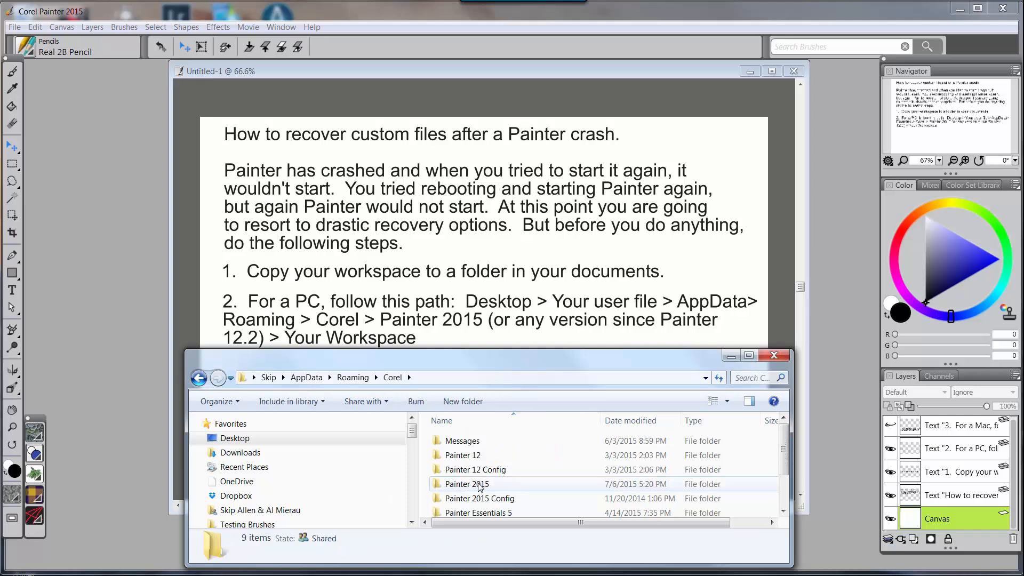
Enter the Painter 2015 folder containing Default, Skips Base and Workspace.name.
{"action": "left_click", "coordinate": [467, 484]}
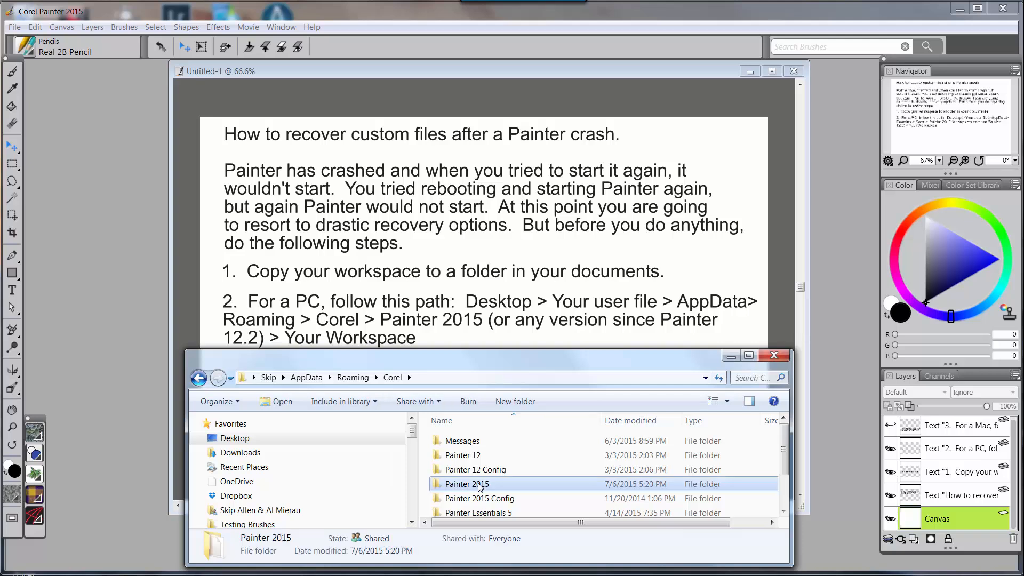
{"action": "double_click", "coordinate": [467, 484]}
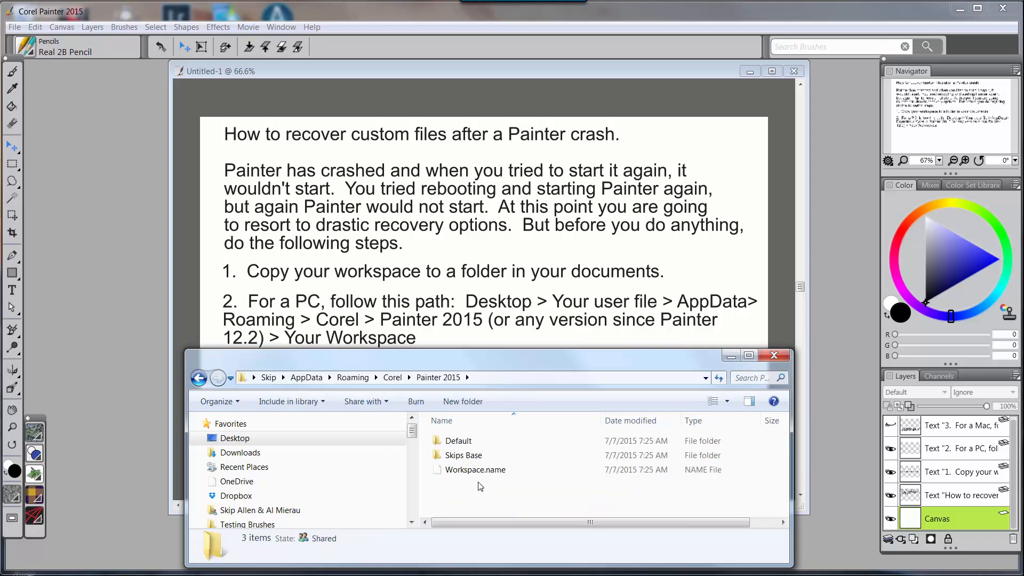
{"action": "left_click", "coordinate": [392, 378]}
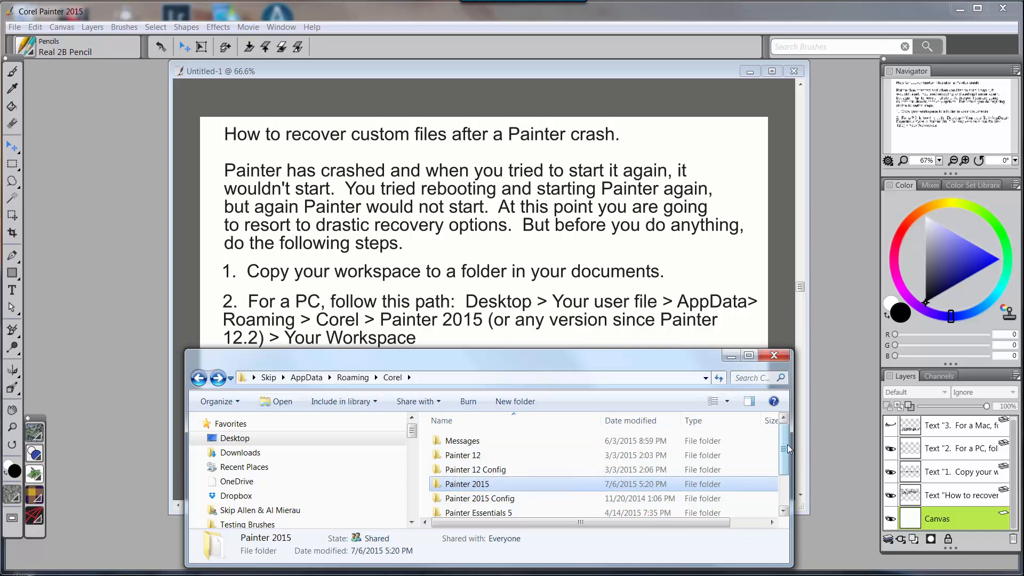
{"action": "scroll", "scroll_direction": "down", "scroll_amount": 3}
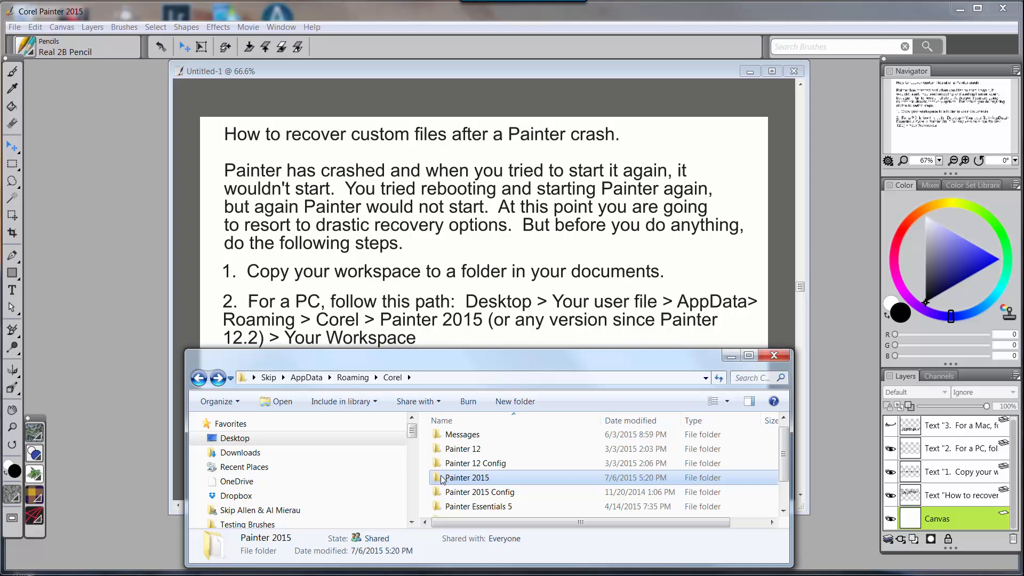
{"action": "mouse_move", "coordinate": [478, 481]}
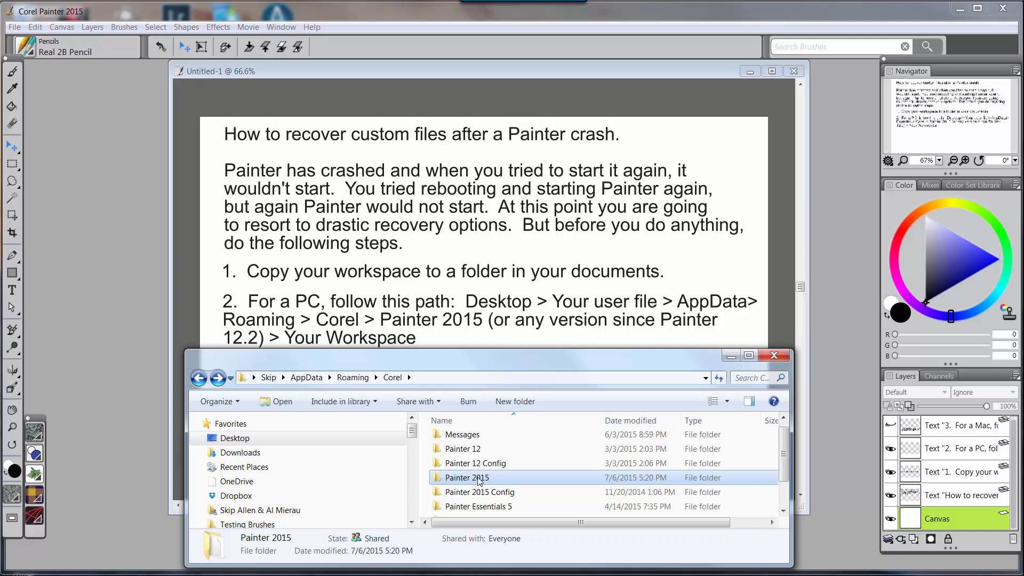
{"action": "double_click", "coordinate": [467, 478]}
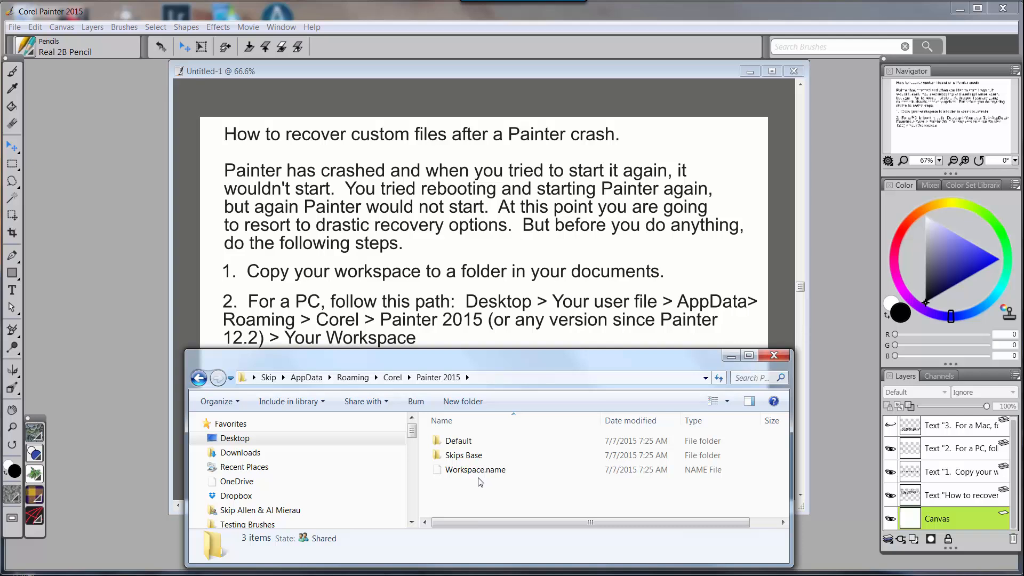
{"action": "left_click", "coordinate": [464, 455]}
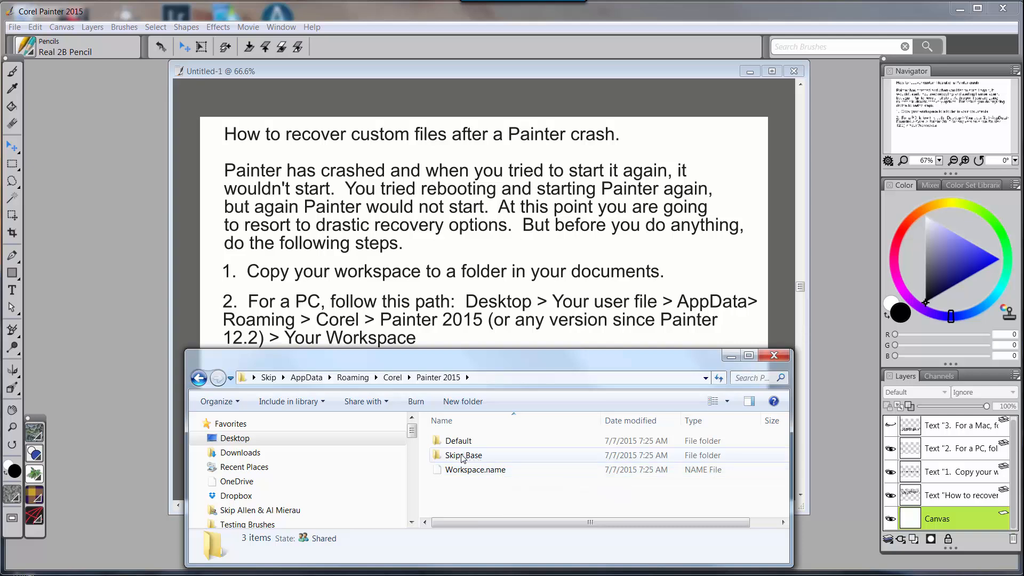
{"action": "mouse_move", "coordinate": [461, 458]}
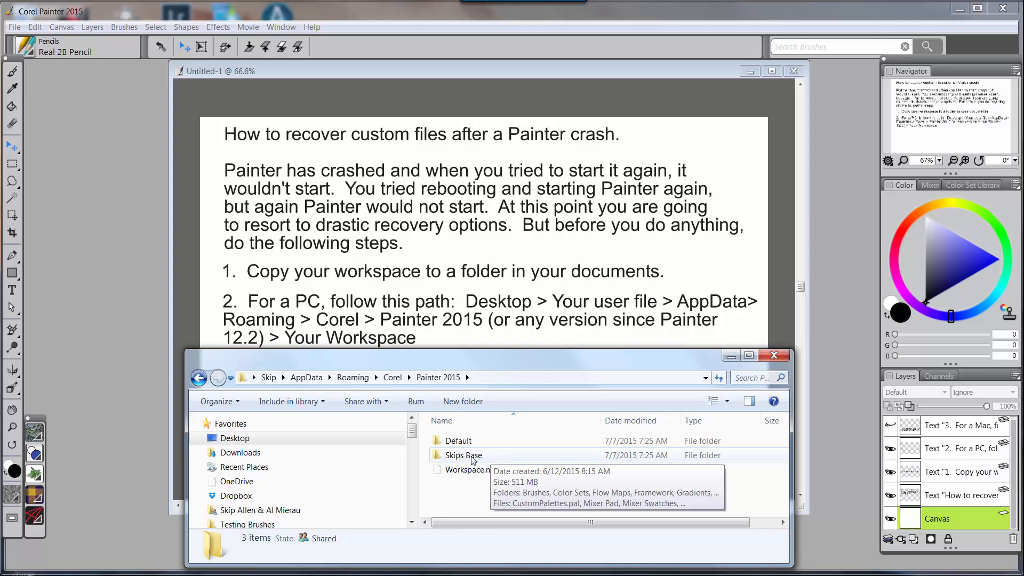
{"action": "mouse_move", "coordinate": [484, 456]}
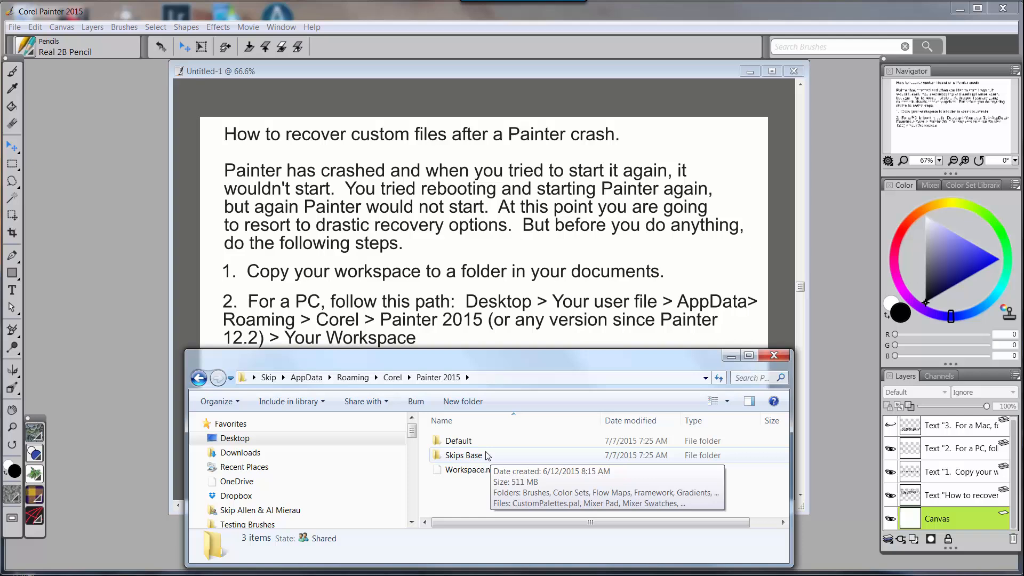
{"action": "mouse_move", "coordinate": [478, 460]}
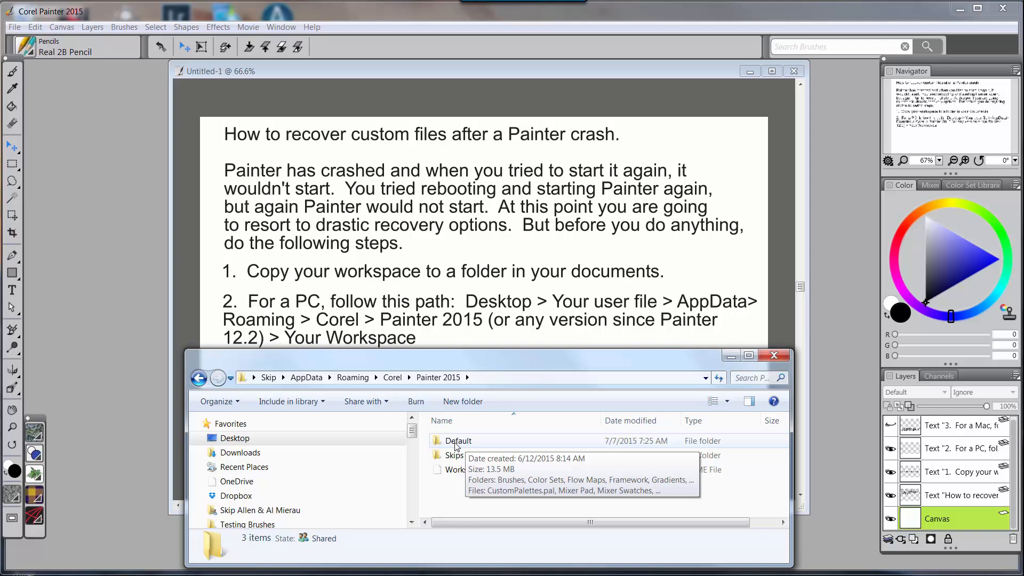
{"action": "mouse_move", "coordinate": [476, 451]}
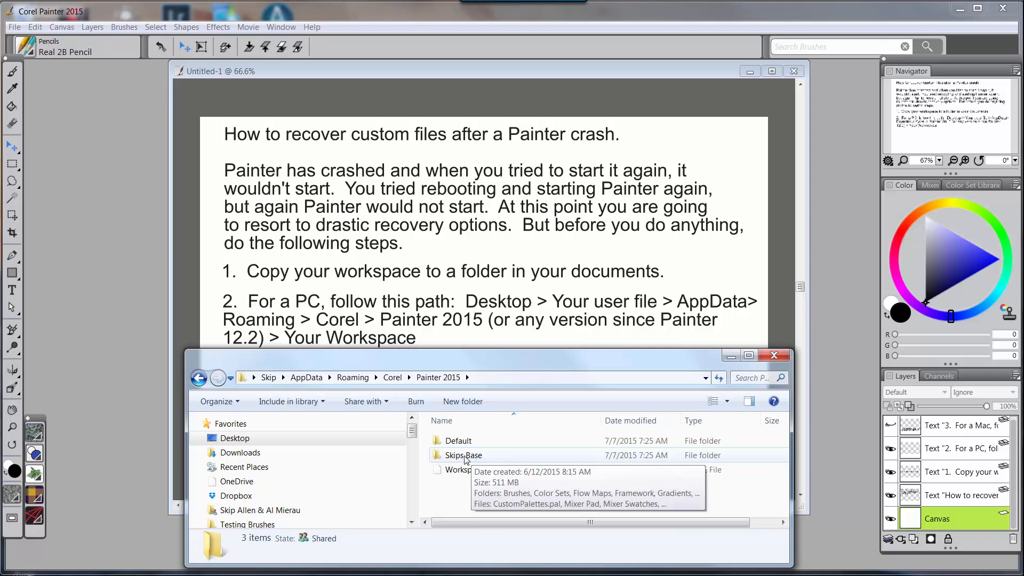
{"action": "left_click", "coordinate": [462, 455]}
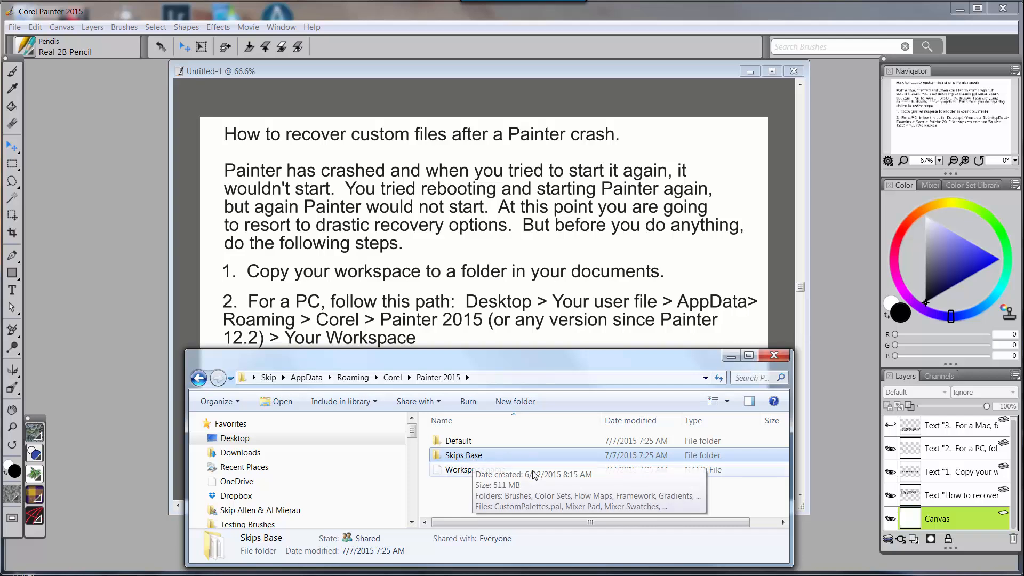
{"action": "mouse_move", "coordinate": [532, 477]}
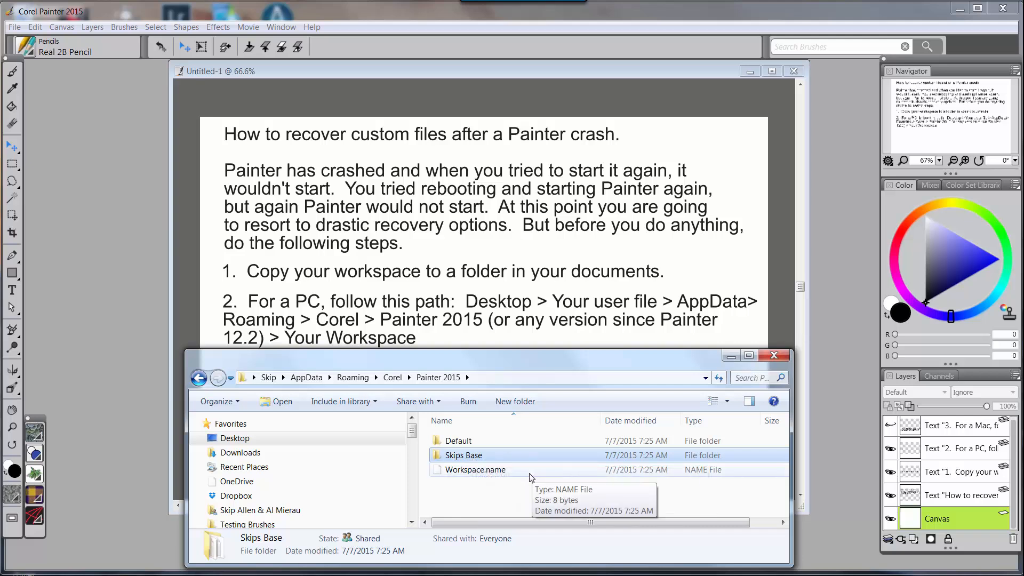
{"action": "mouse_move", "coordinate": [526, 461]}
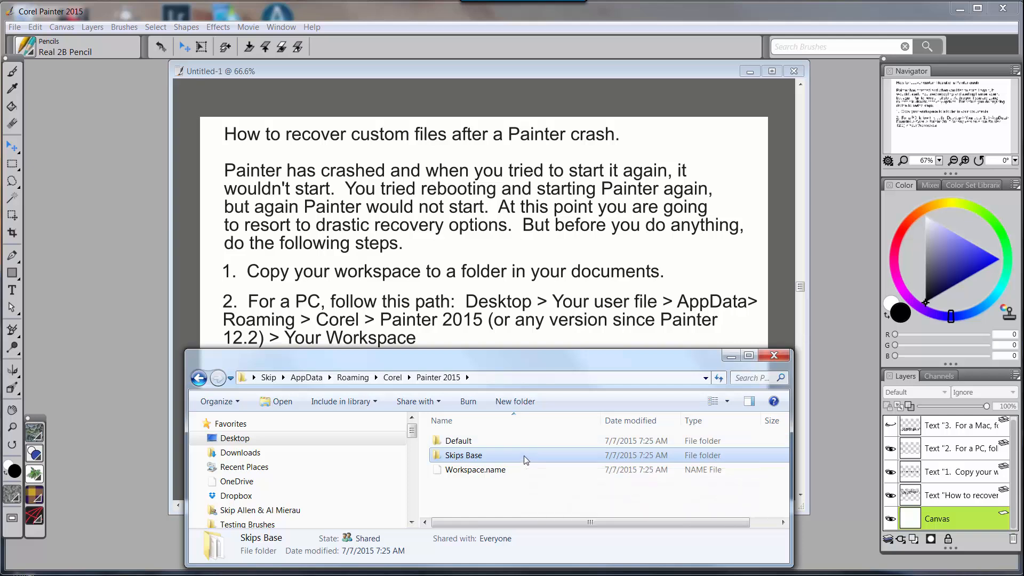
{"action": "mouse_move", "coordinate": [486, 464]}
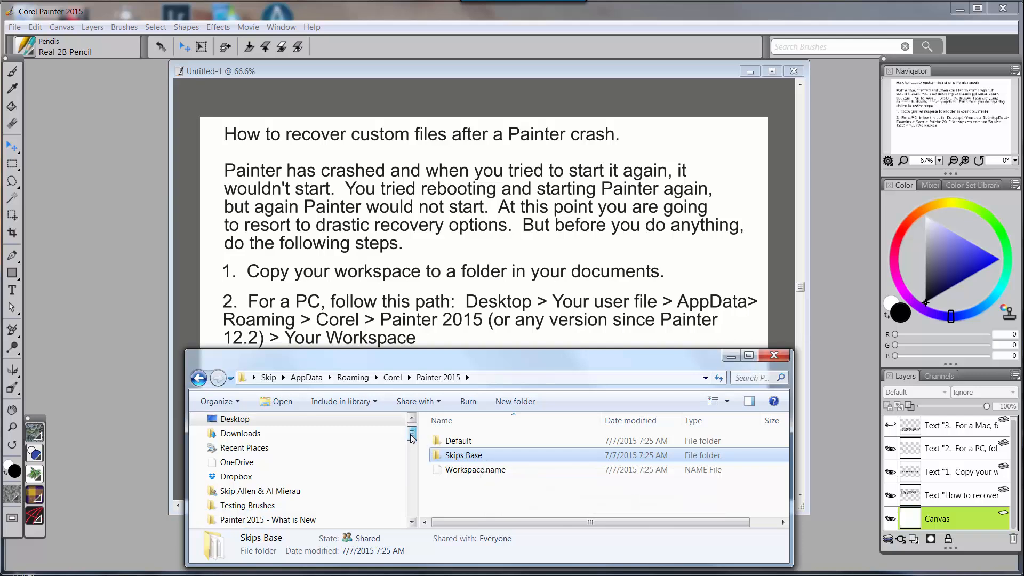
{"action": "scroll", "scroll_direction": "down", "scroll_amount": 3}
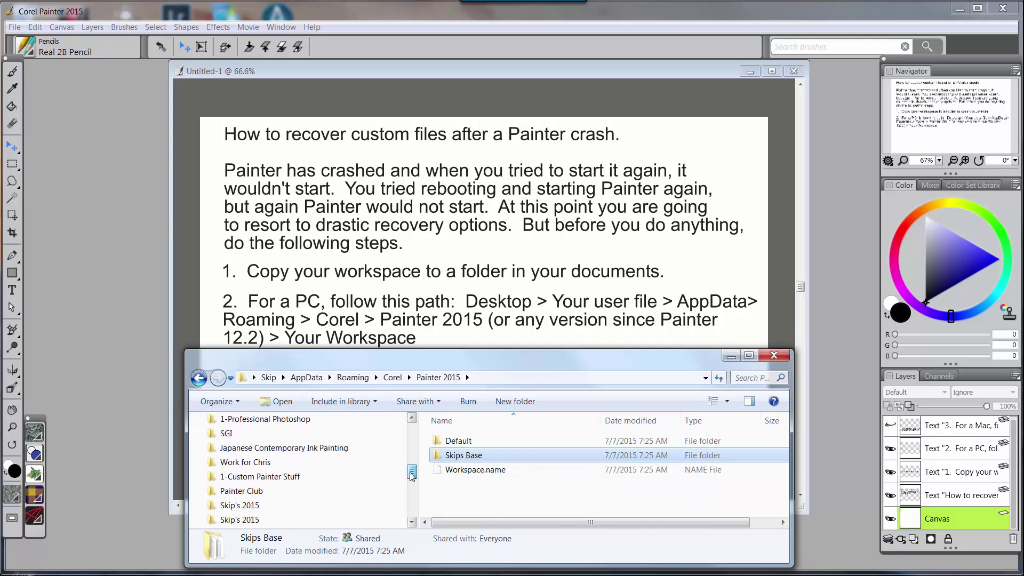
{"action": "scroll", "scroll_direction": "down", "scroll_amount": 3}
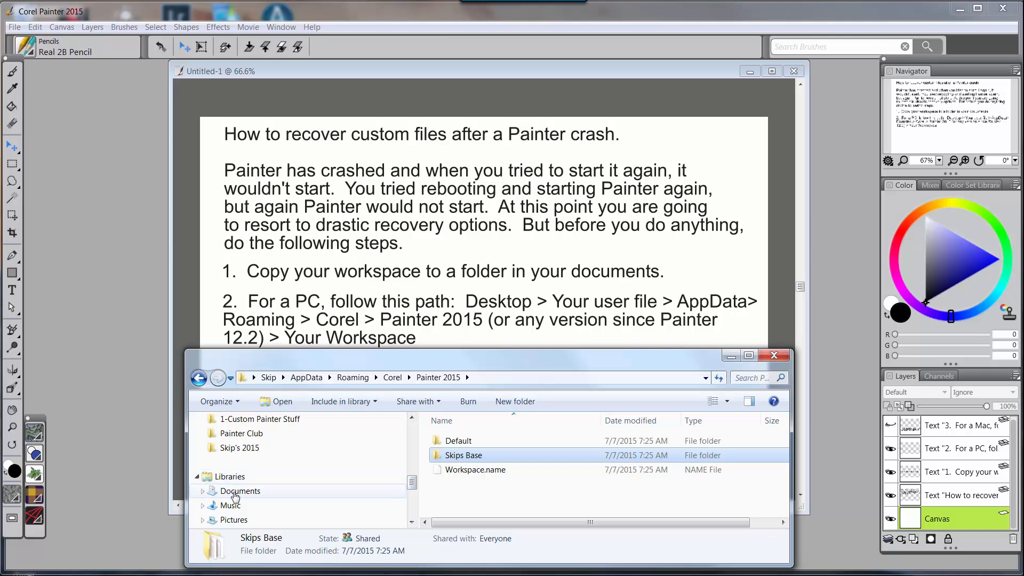
Create a folder named 'My Old Workspace' in the Documents library and enter it.
{"action": "left_click", "coordinate": [240, 491]}
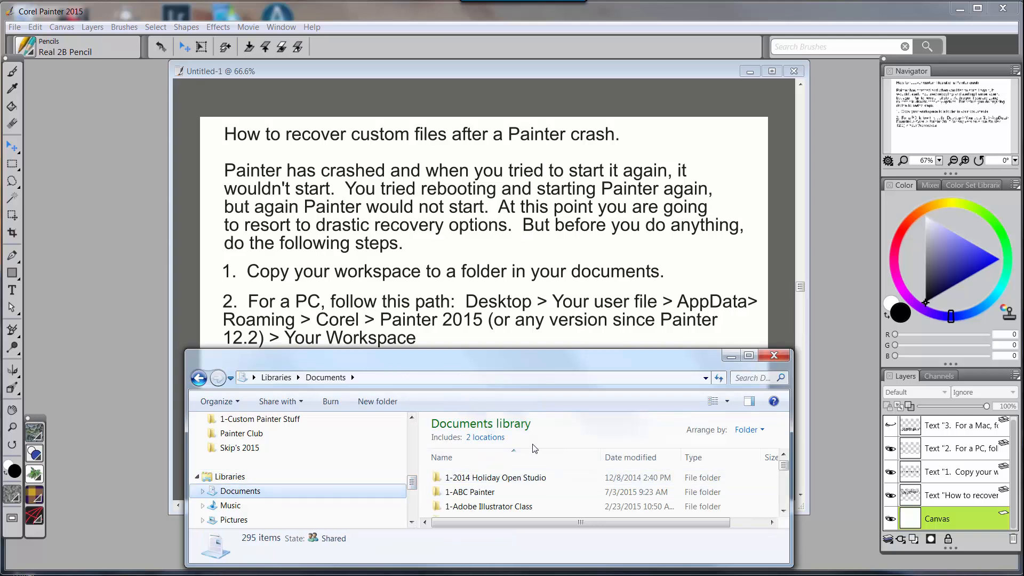
{"action": "left_click", "coordinate": [378, 401]}
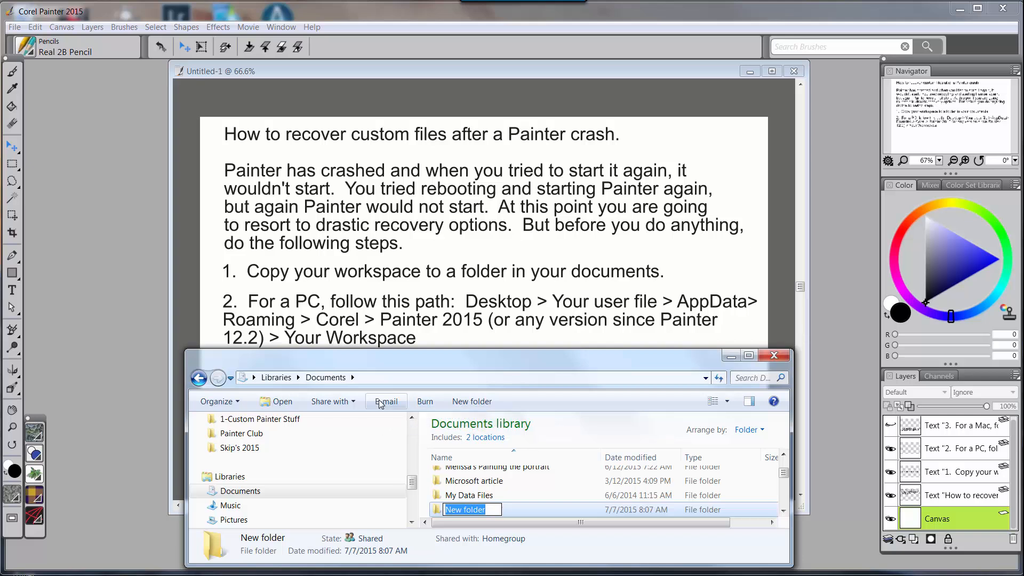
{"action": "type", "text": "My Old"}
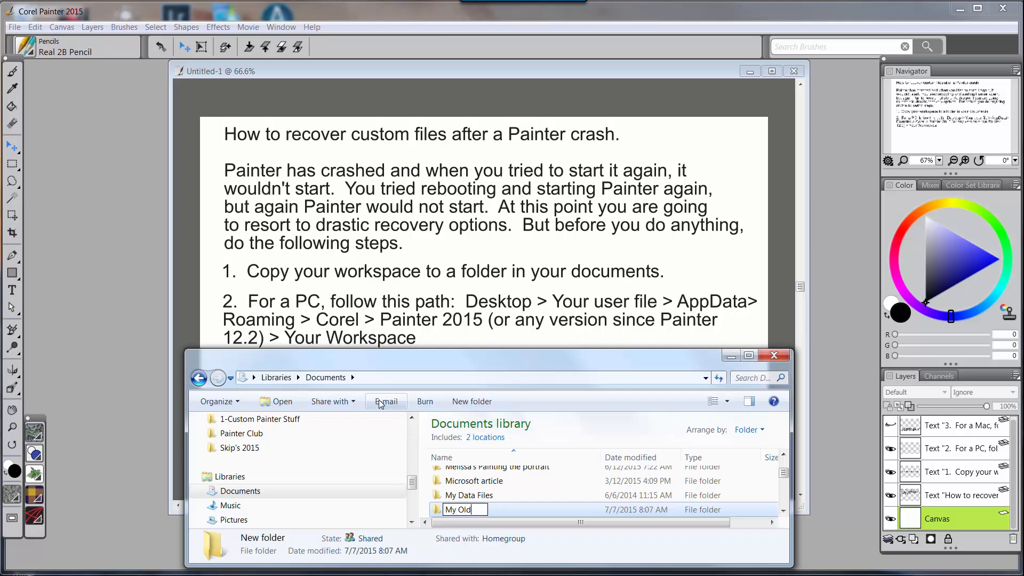
{"action": "type", "text": "Workspace"}
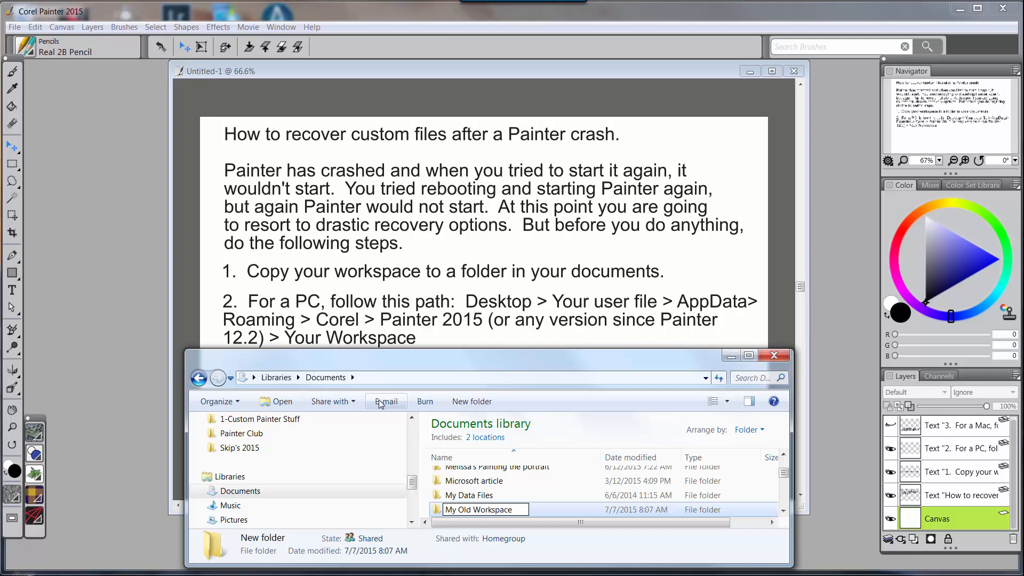
{"action": "left_click", "coordinate": [479, 508]}
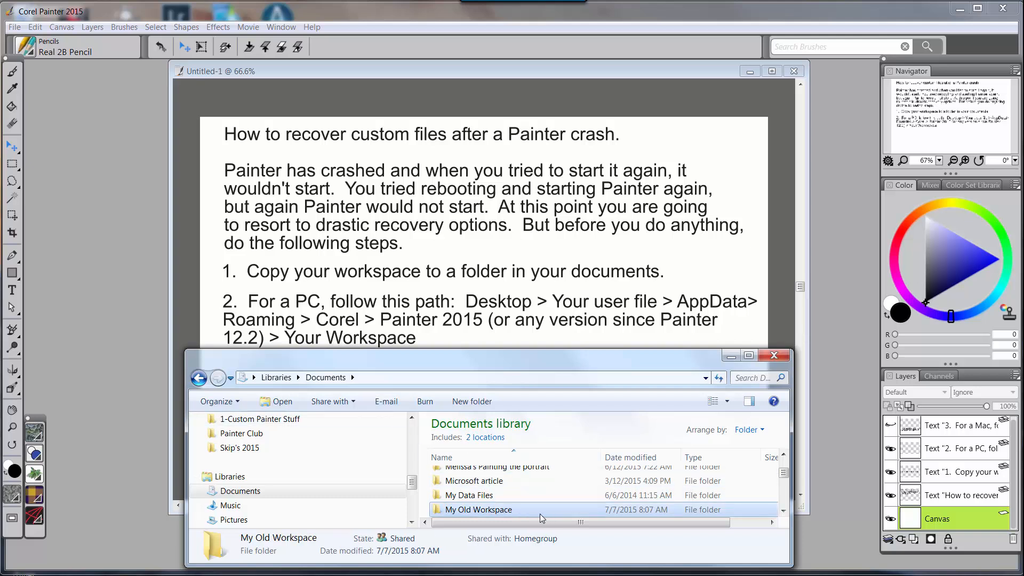
{"action": "double_click", "coordinate": [478, 509]}
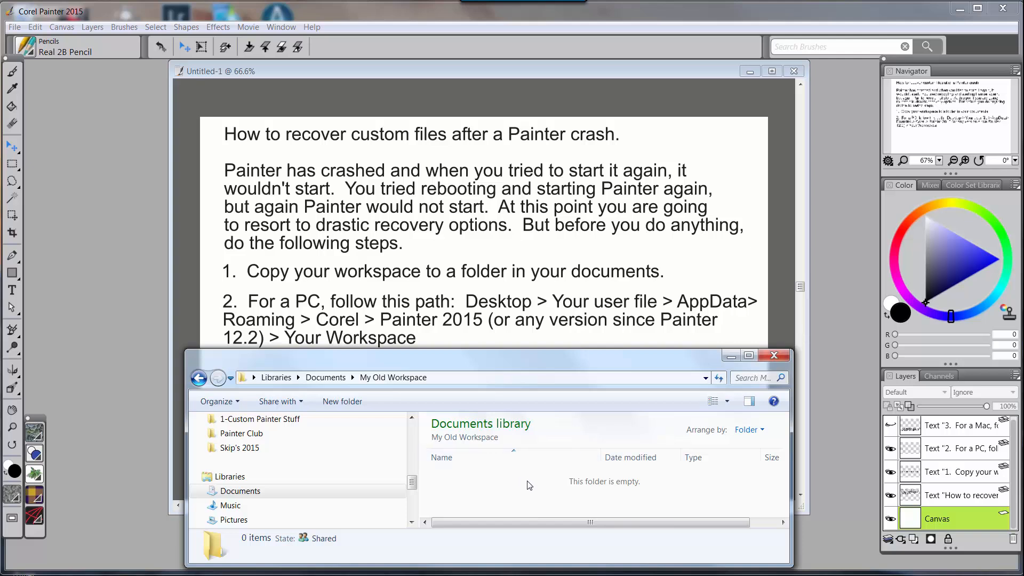
{"action": "mouse_move", "coordinate": [504, 479]}
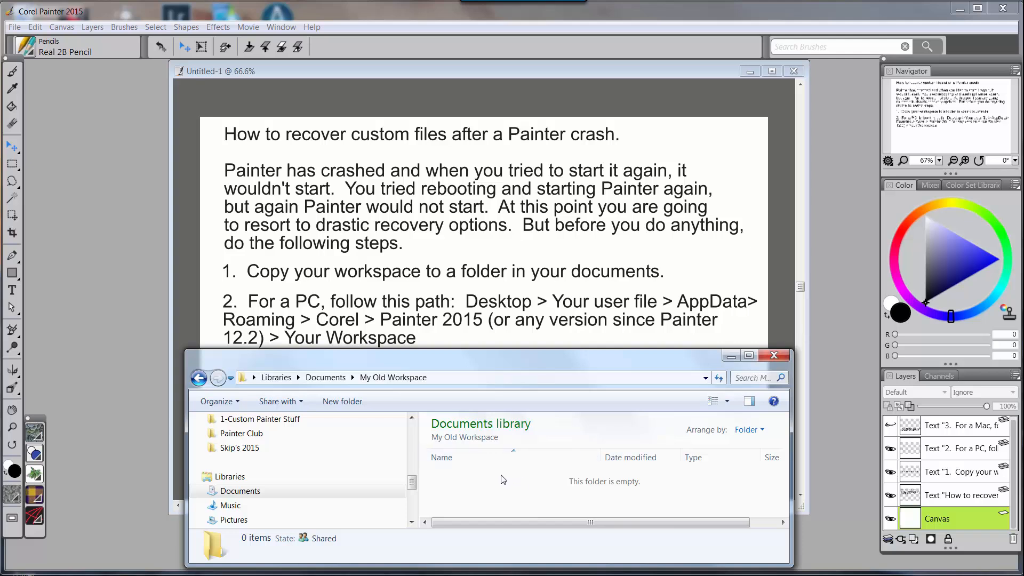
{"action": "mouse_move", "coordinate": [499, 476]}
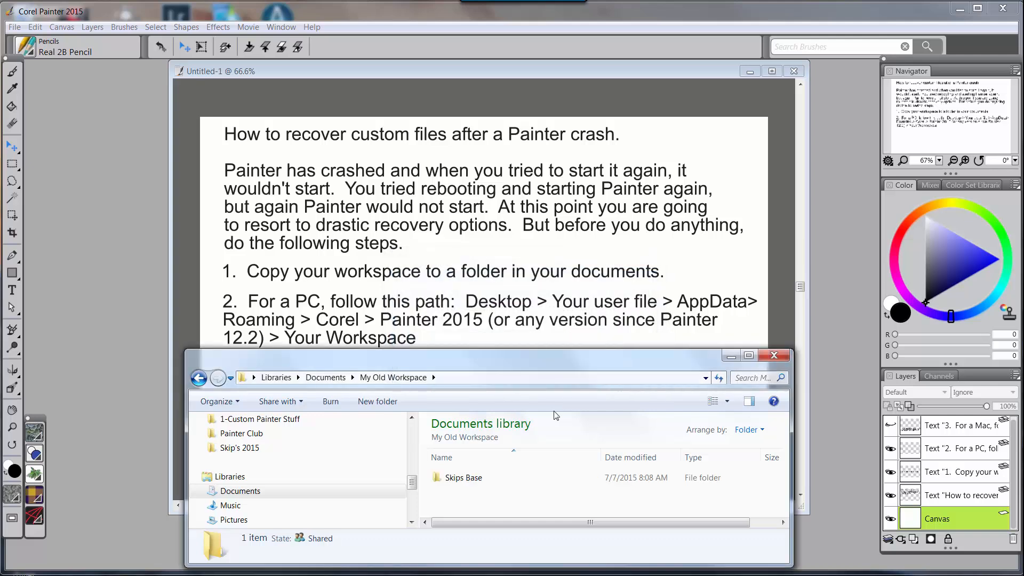
Paste the copied Skips Base folder into My Old Workspace via the context menu.
{"action": "right_click", "coordinate": [463, 477]}
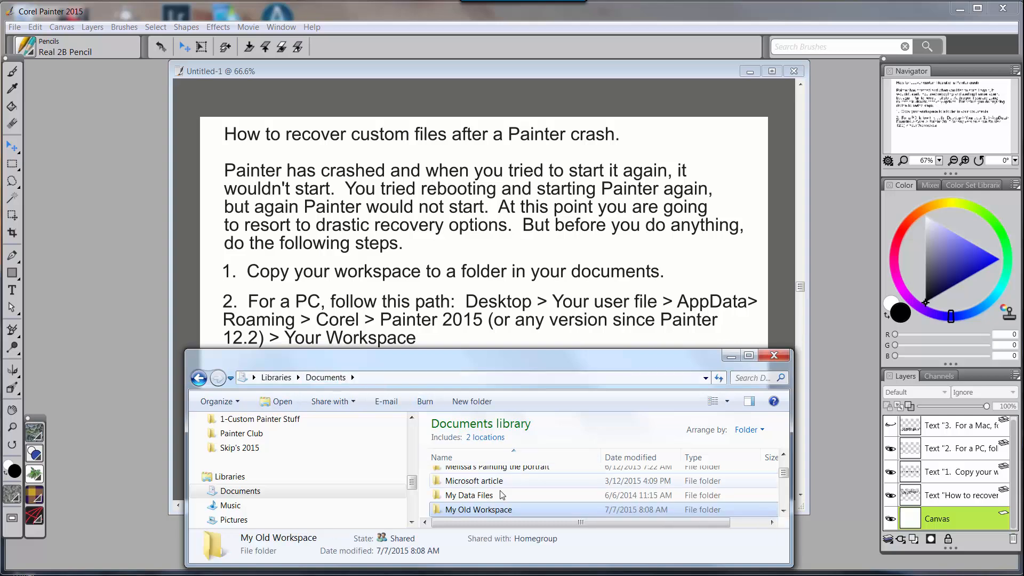
{"action": "right_click", "coordinate": [478, 510]}
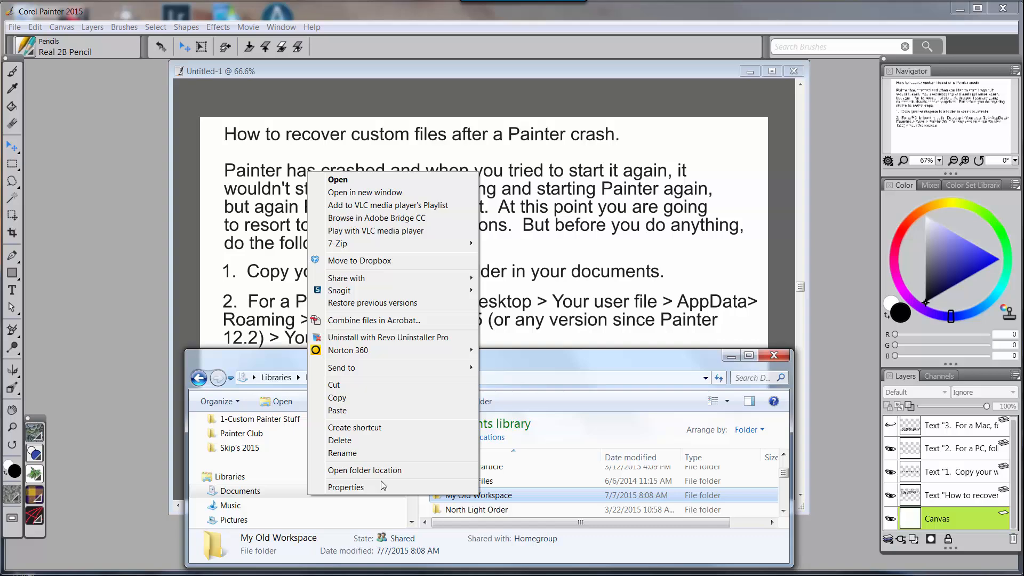
{"action": "left_click", "coordinate": [339, 440]}
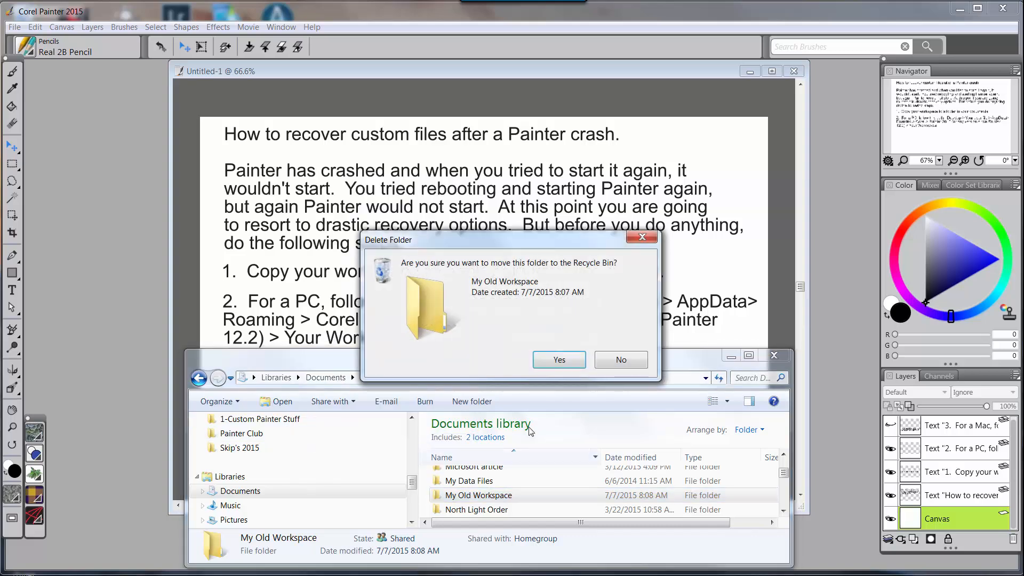
{"action": "left_click", "coordinate": [559, 359]}
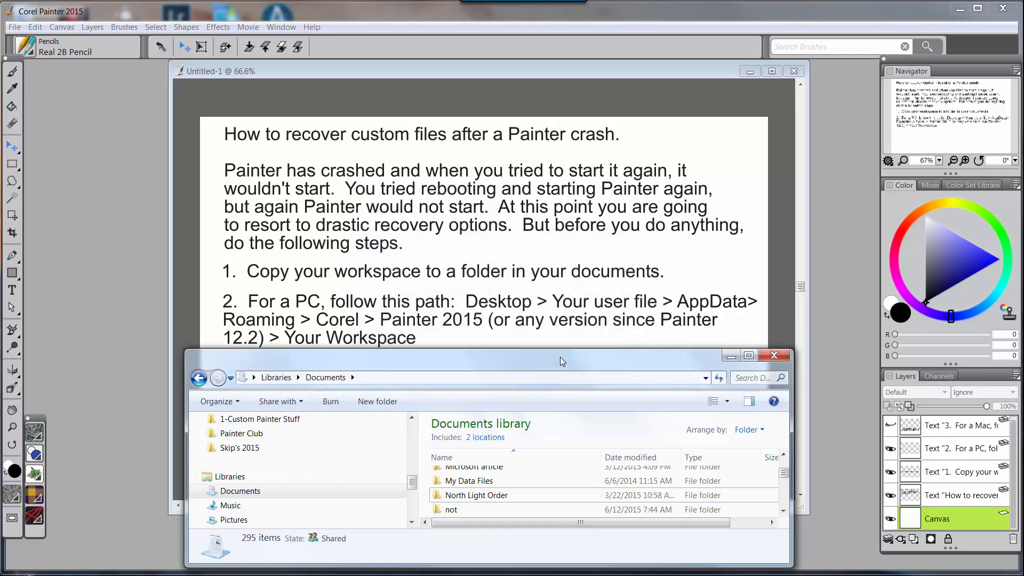
{"action": "mouse_move", "coordinate": [636, 375]}
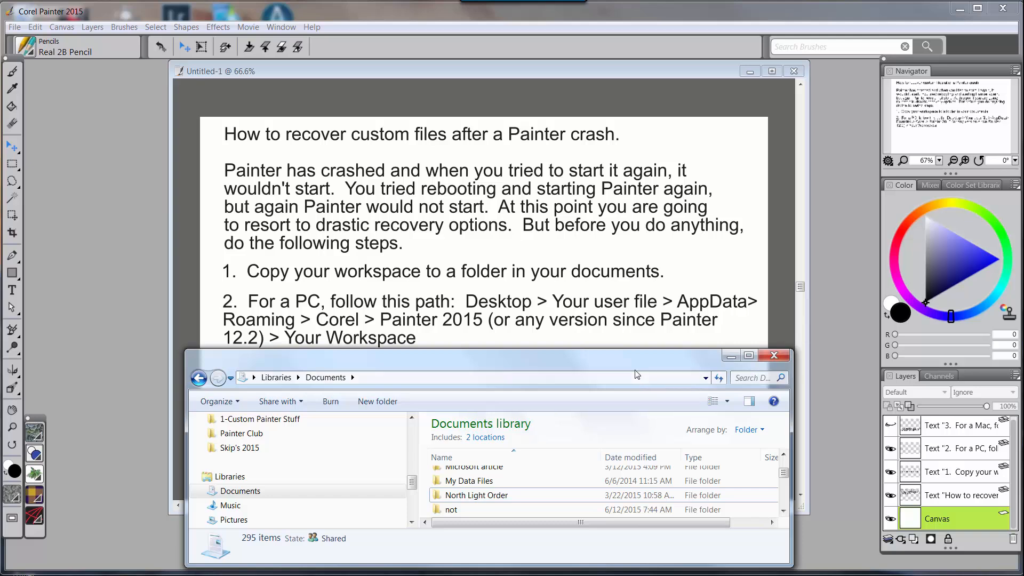
{"action": "mouse_move", "coordinate": [634, 371]}
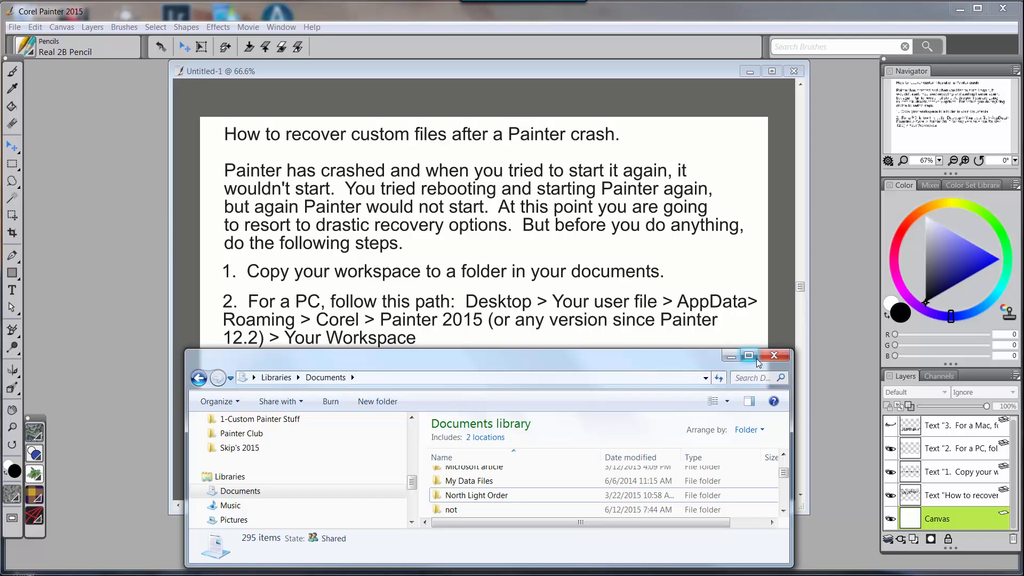
{"action": "mouse_move", "coordinate": [774, 356]}
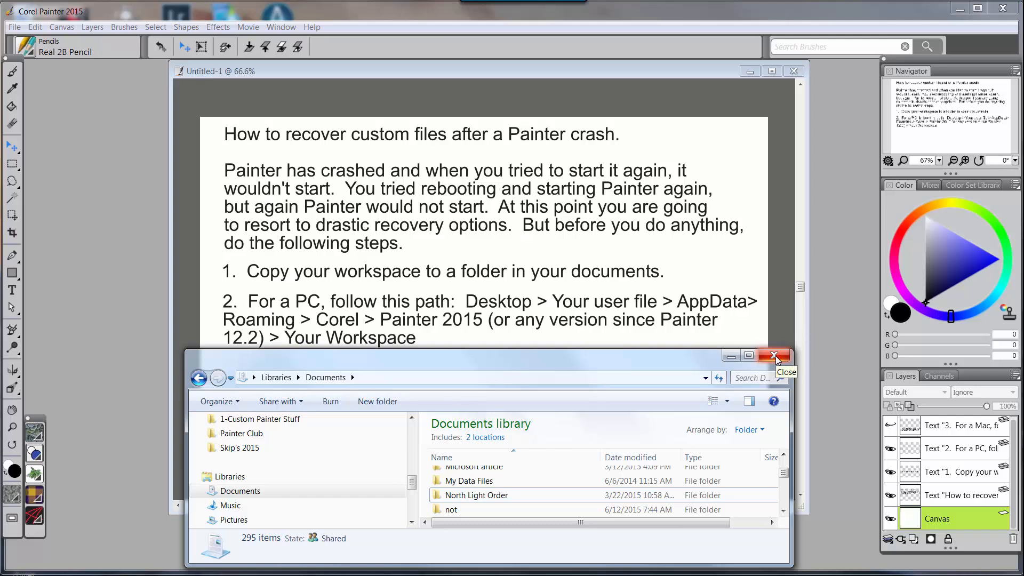
Close the Explorer window to reveal the slide's third step with the Mac workspace path.
{"action": "left_click", "coordinate": [775, 357]}
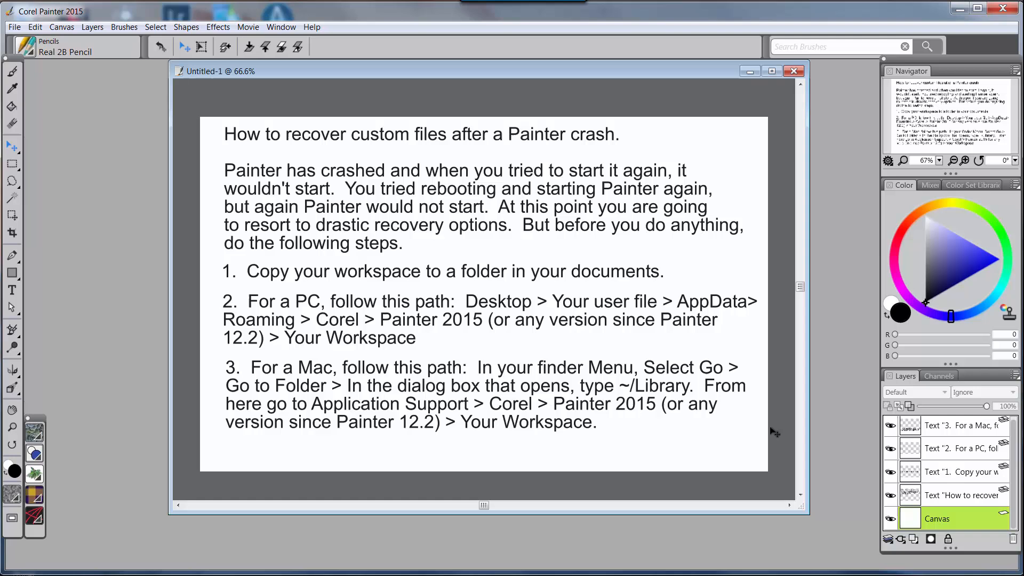
{"action": "mouse_move", "coordinate": [437, 416]}
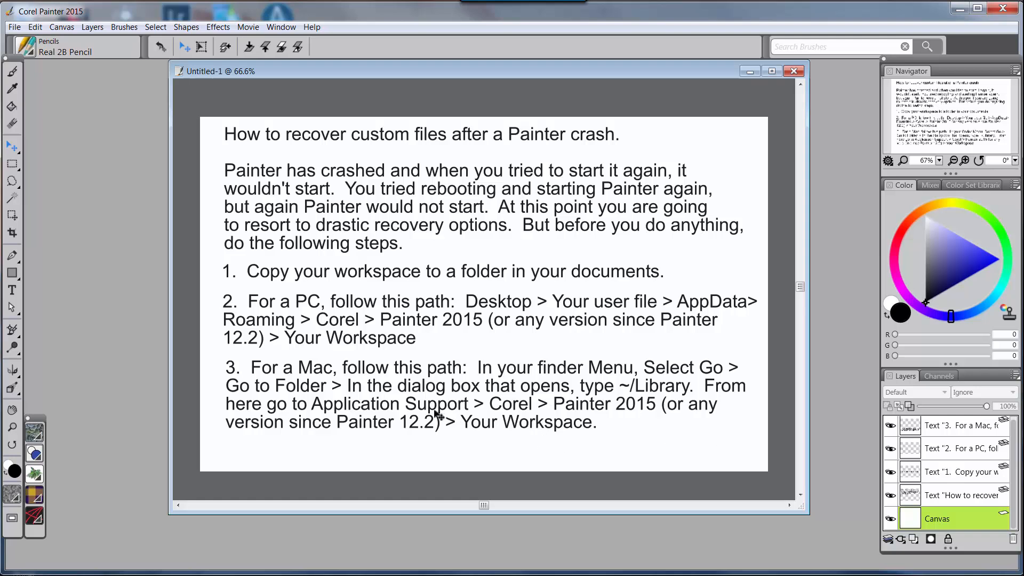
{"action": "mouse_move", "coordinate": [335, 385]}
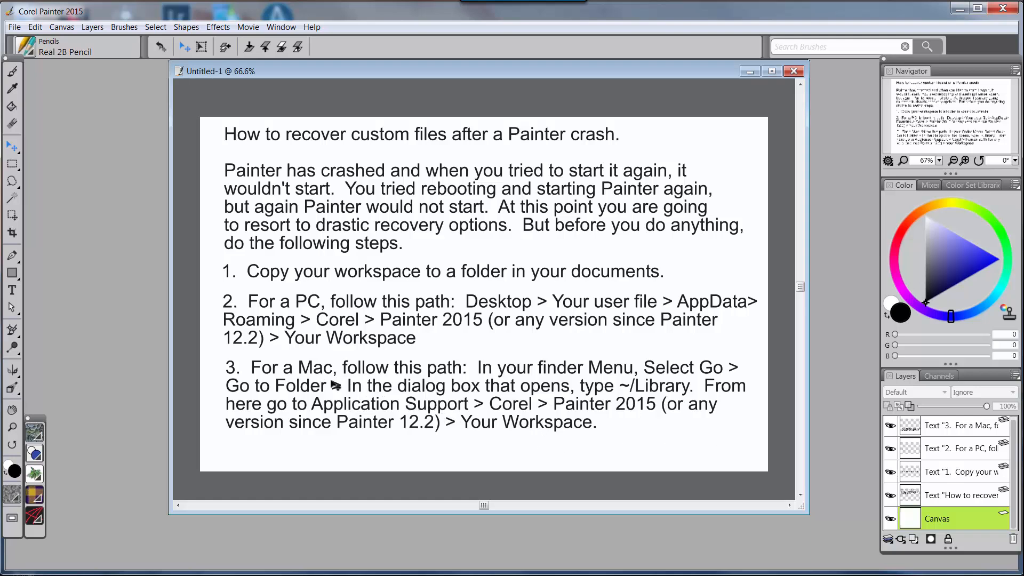
{"action": "mouse_move", "coordinate": [526, 376]}
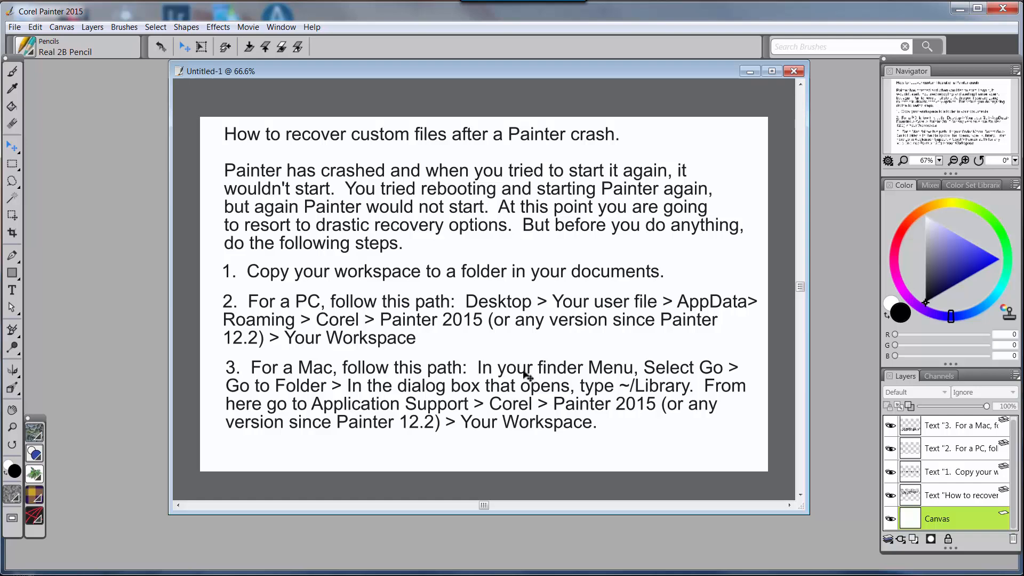
{"action": "mouse_move", "coordinate": [491, 373]}
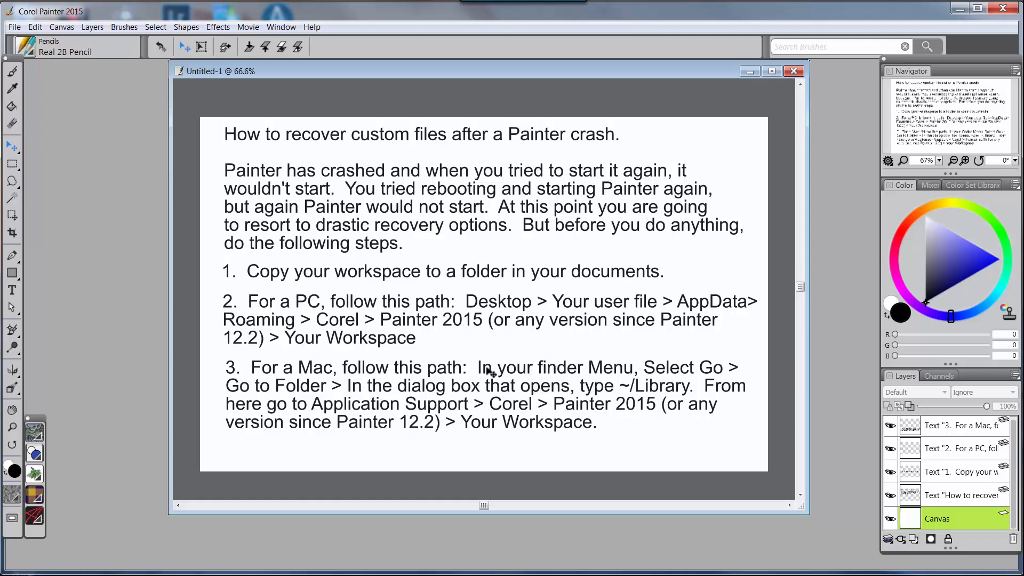
{"action": "mouse_move", "coordinate": [503, 390]}
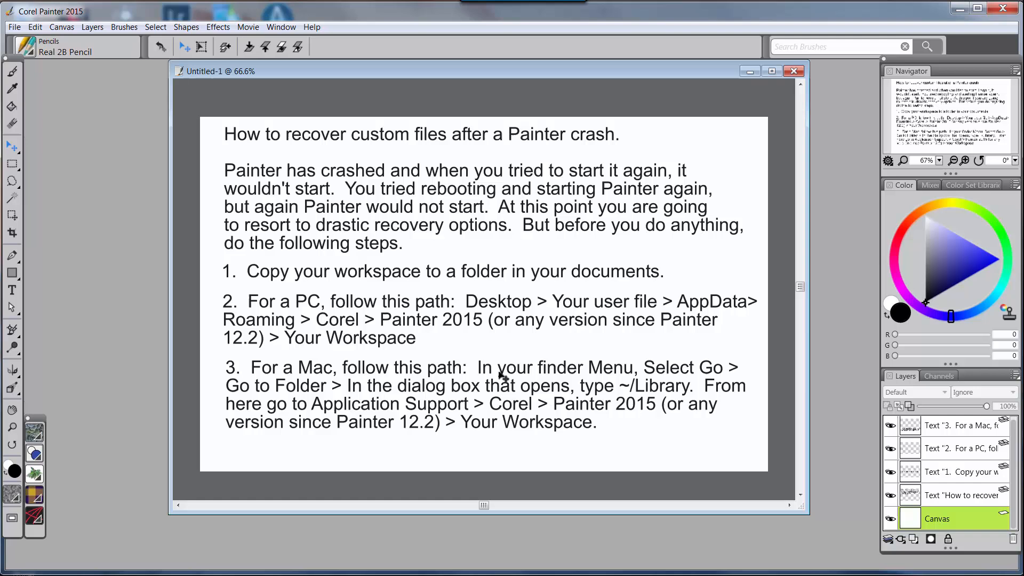
{"action": "mouse_move", "coordinate": [612, 375]}
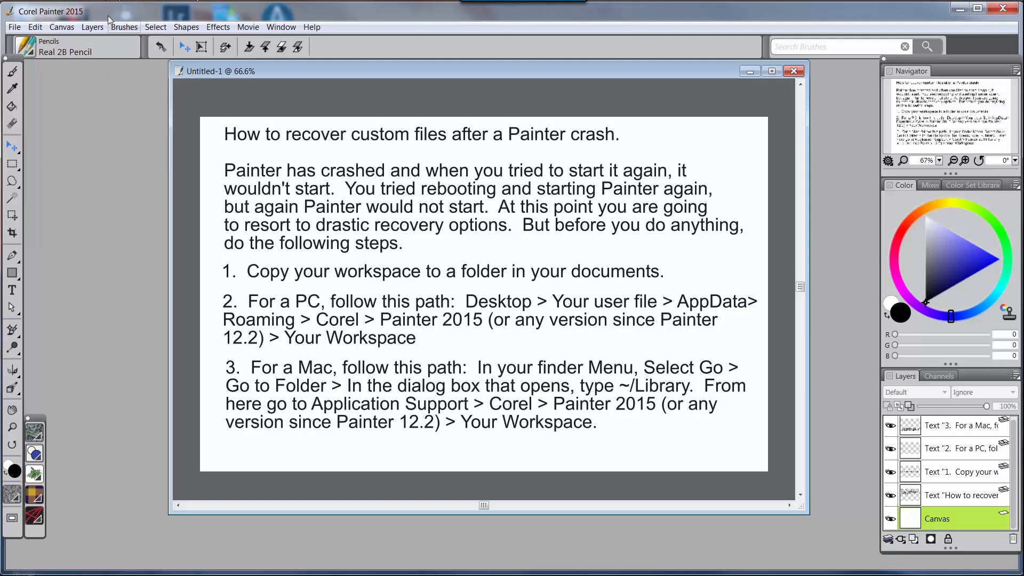
{"action": "mouse_move", "coordinate": [674, 368]}
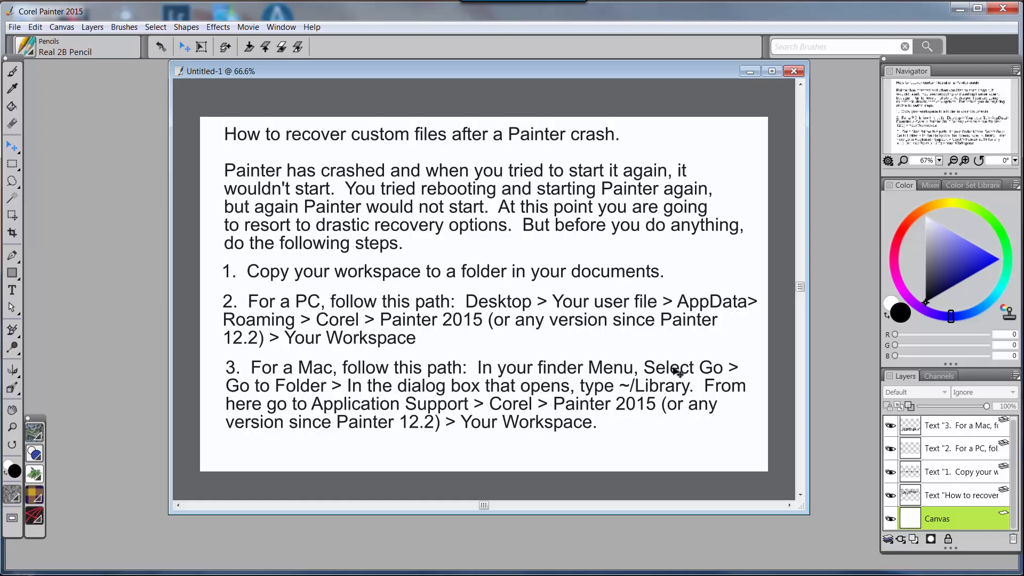
{"action": "mouse_move", "coordinate": [708, 374]}
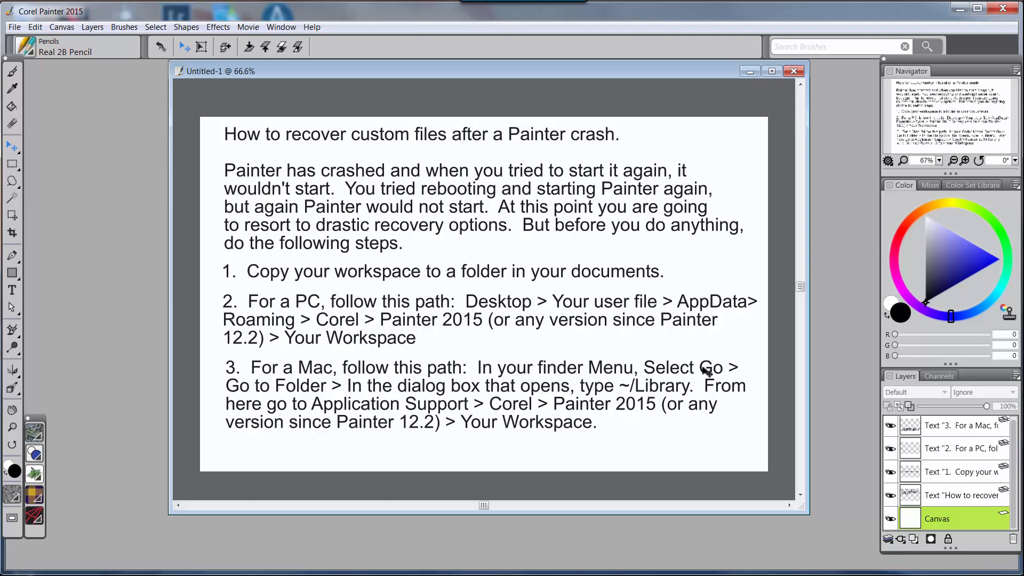
{"action": "mouse_move", "coordinate": [286, 390]}
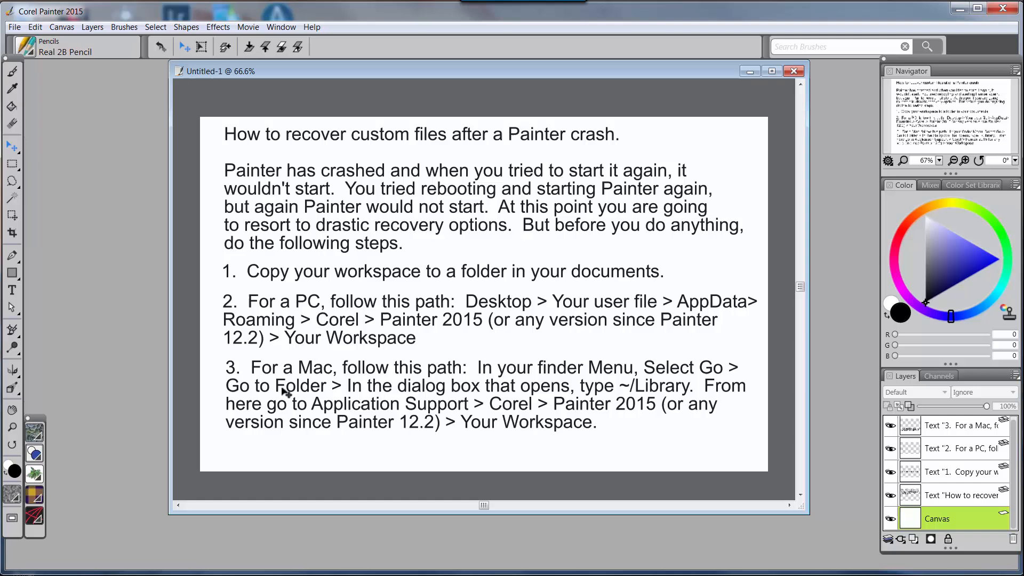
{"action": "mouse_move", "coordinate": [271, 389]}
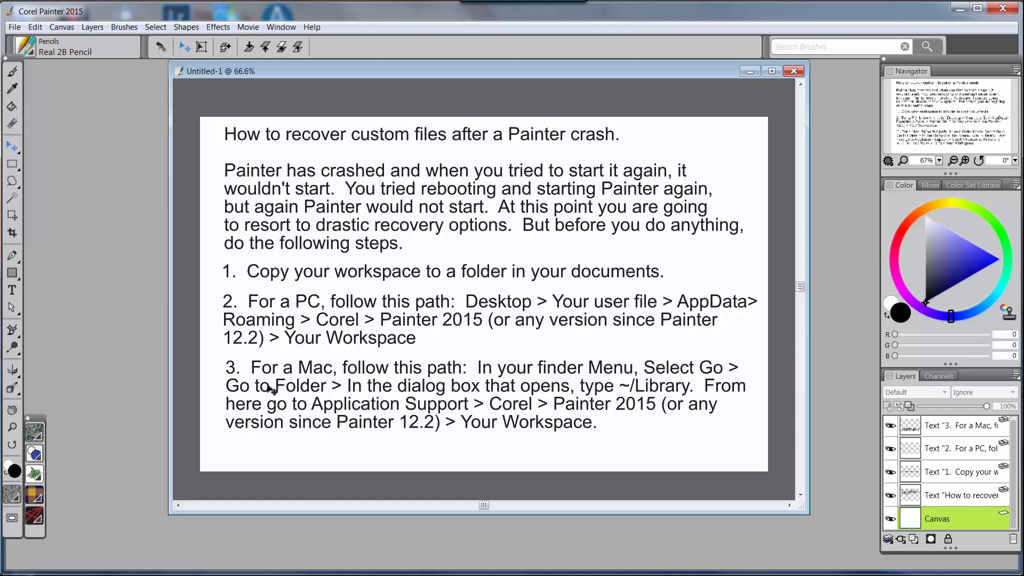
{"action": "mouse_move", "coordinate": [296, 393]}
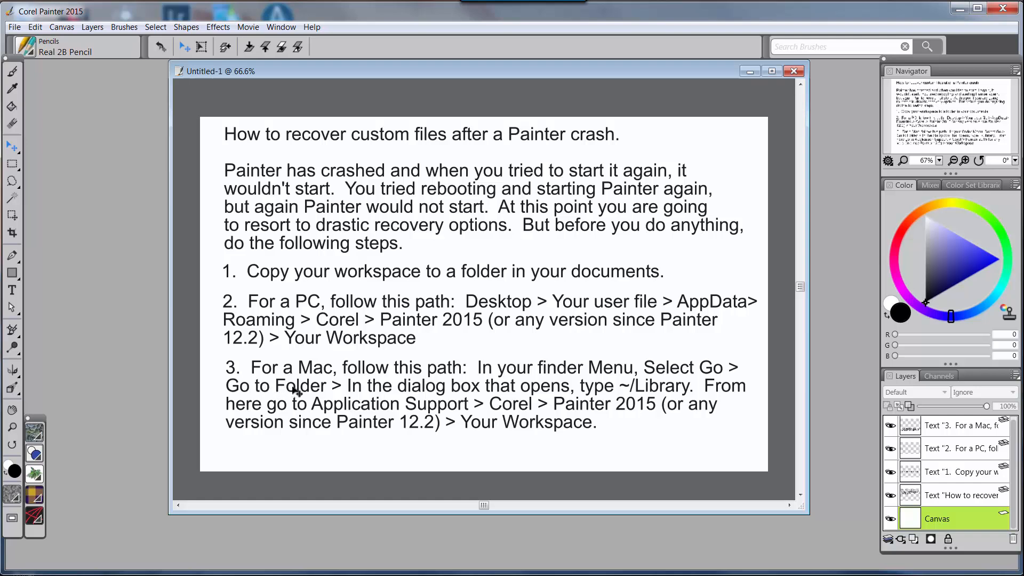
{"action": "mouse_move", "coordinate": [396, 410]}
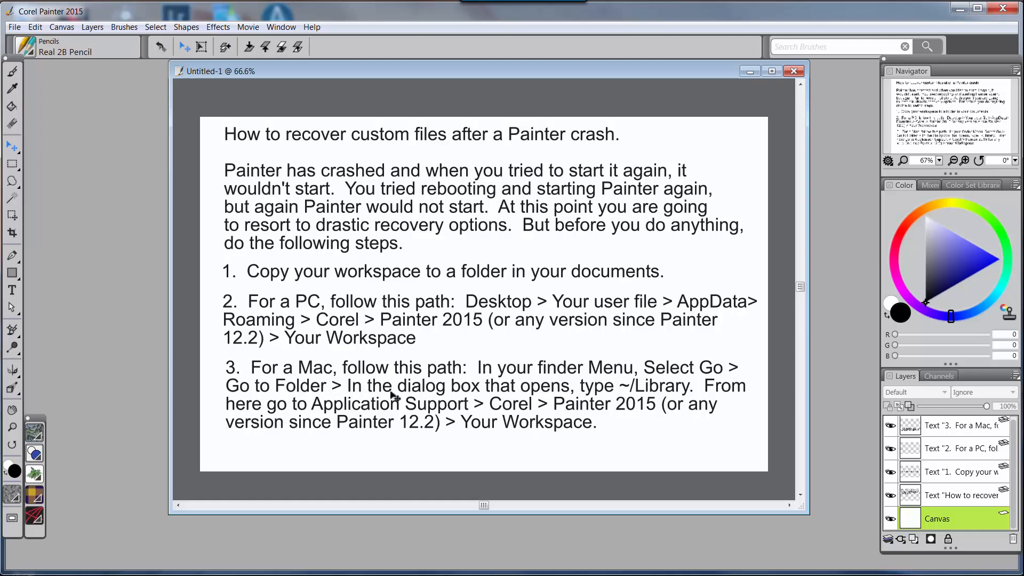
{"action": "mouse_move", "coordinate": [563, 396]}
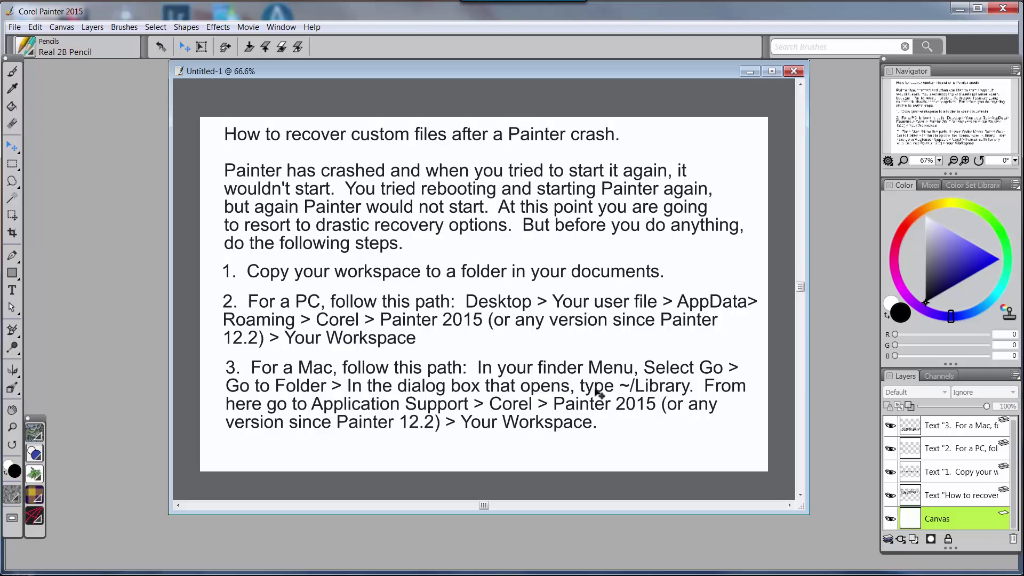
{"action": "mouse_move", "coordinate": [634, 384]}
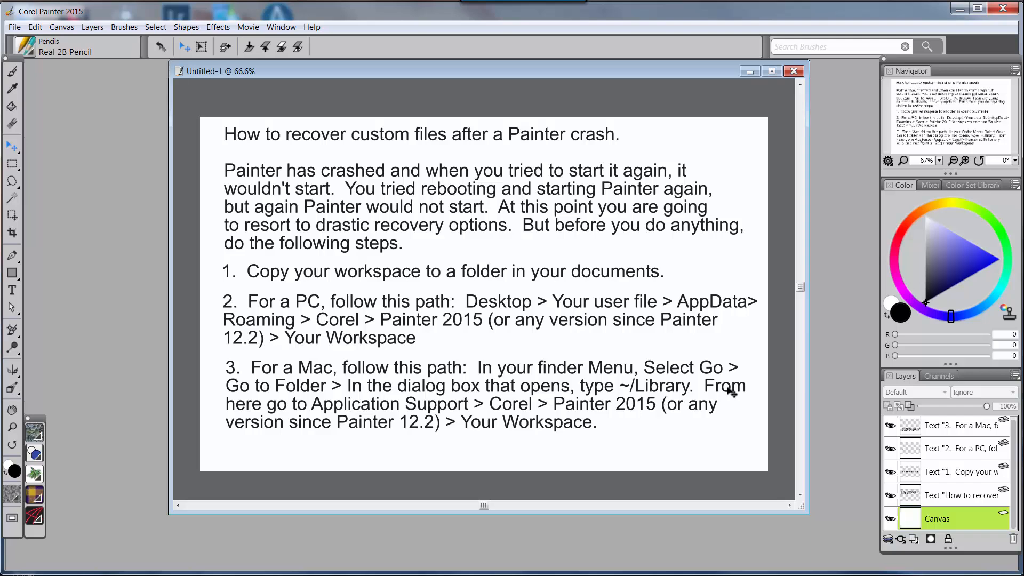
{"action": "mouse_move", "coordinate": [362, 410]}
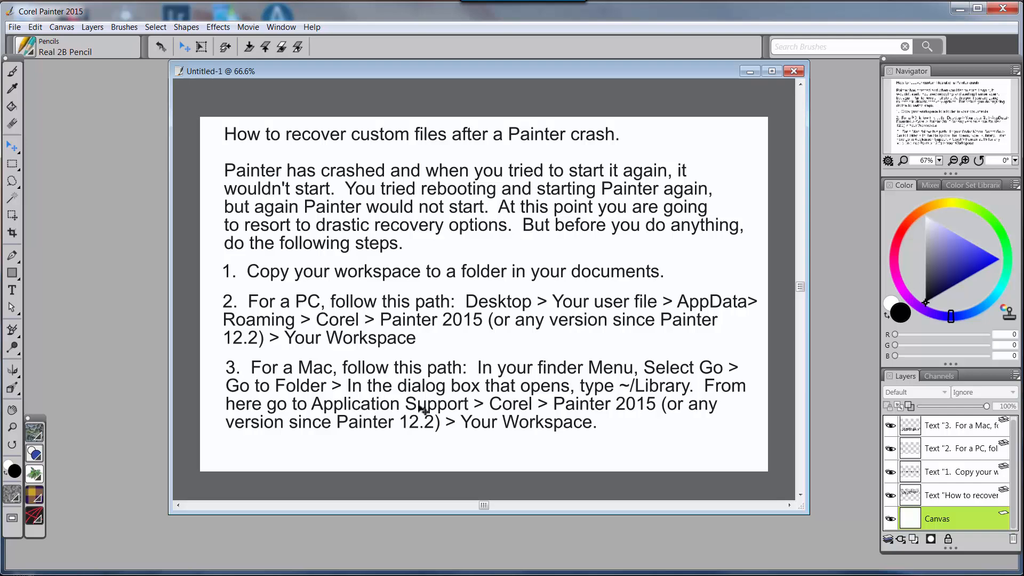
{"action": "mouse_move", "coordinate": [508, 412]}
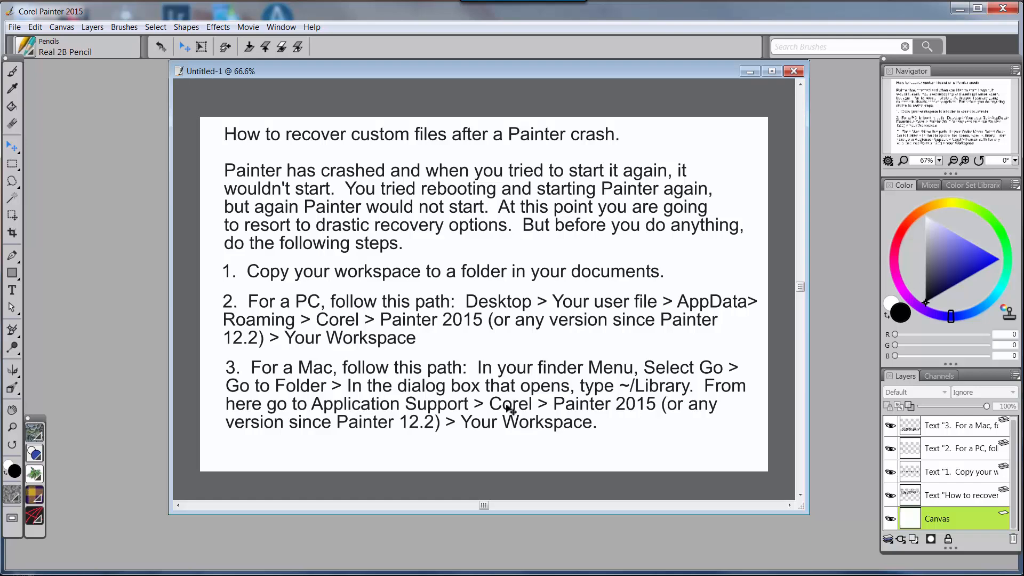
{"action": "mouse_move", "coordinate": [591, 416]}
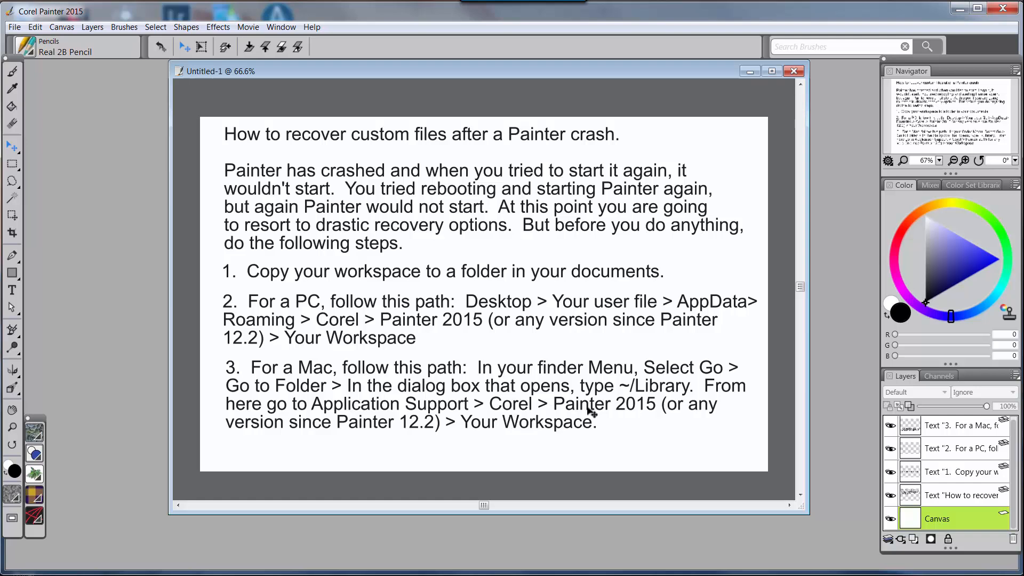
{"action": "mouse_move", "coordinate": [425, 432]}
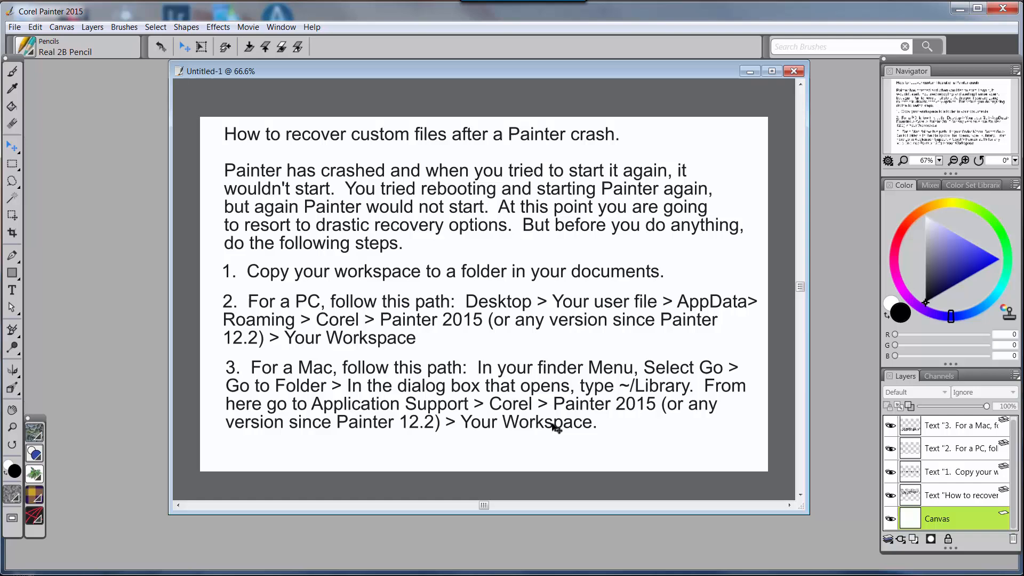
{"action": "mouse_move", "coordinate": [597, 416]}
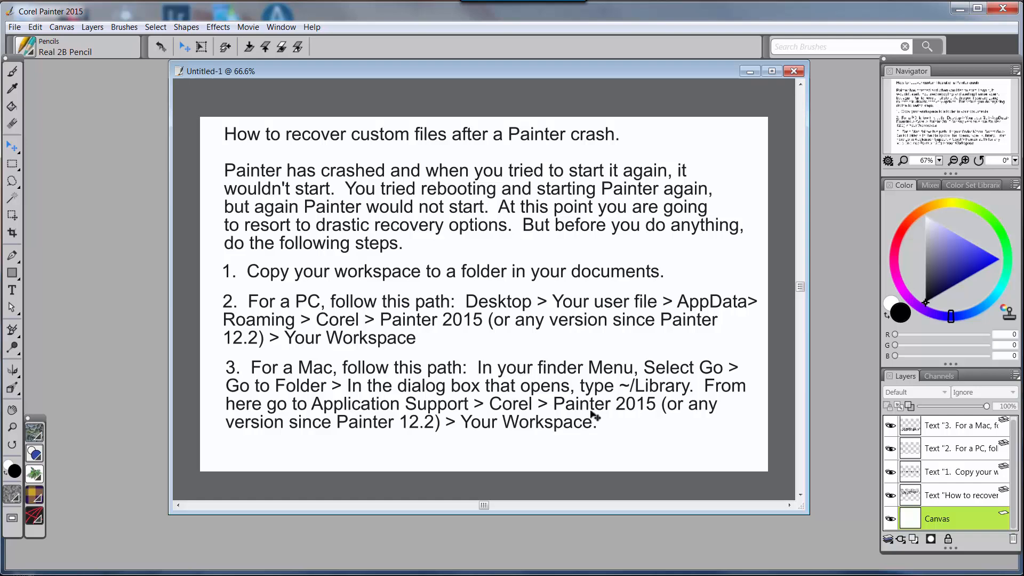